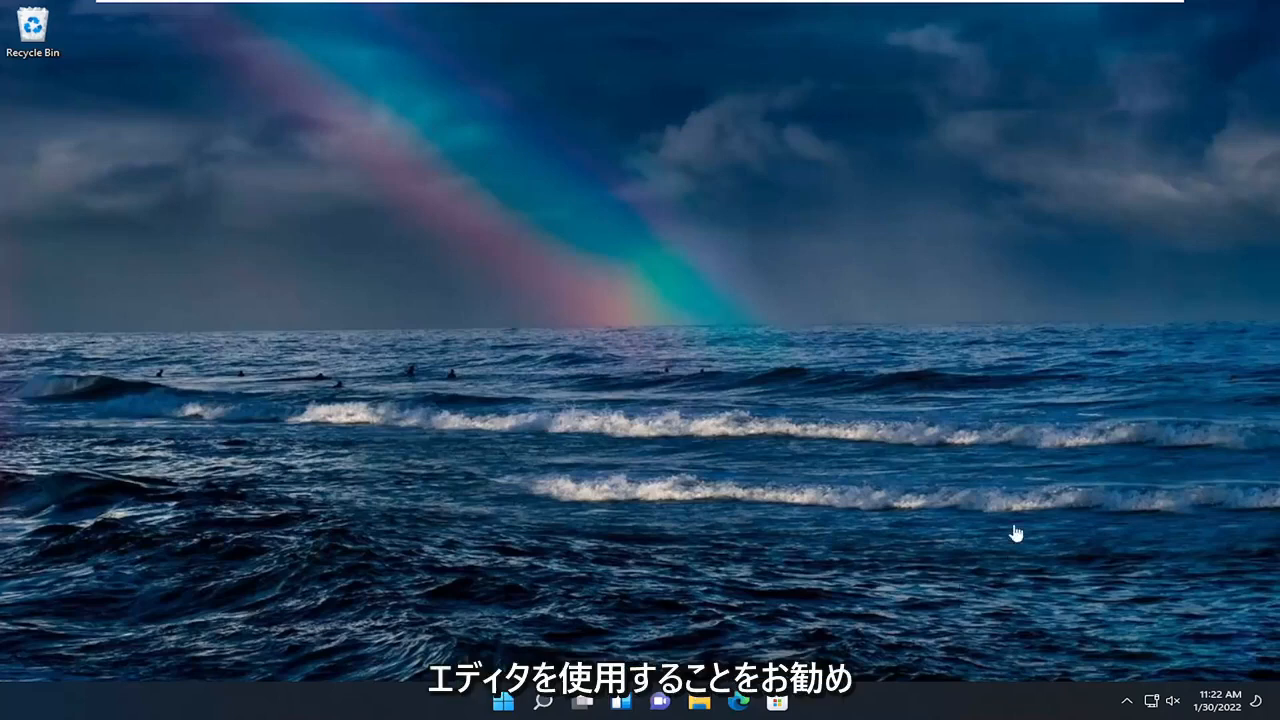
Search Windows for "group poli" and launch the Edit group policy result
{"action": "left_click", "coordinate": [504, 700]}
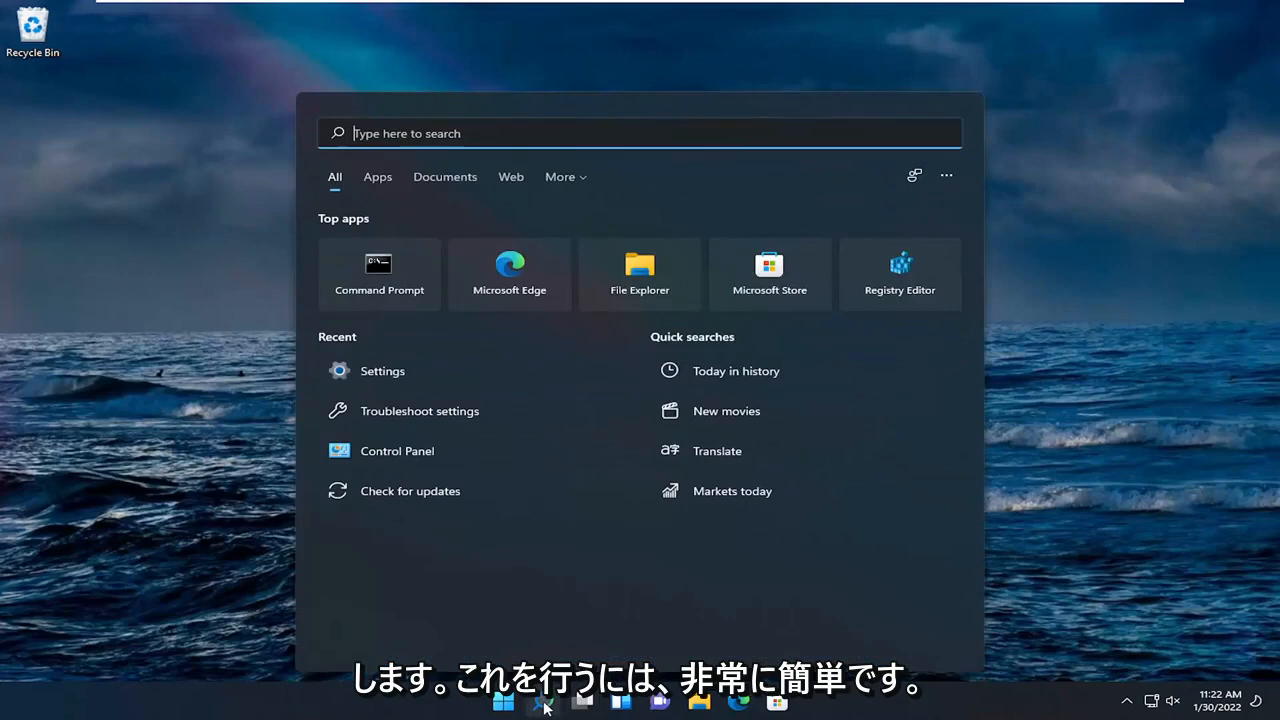
{"action": "type", "text": "groove Music"}
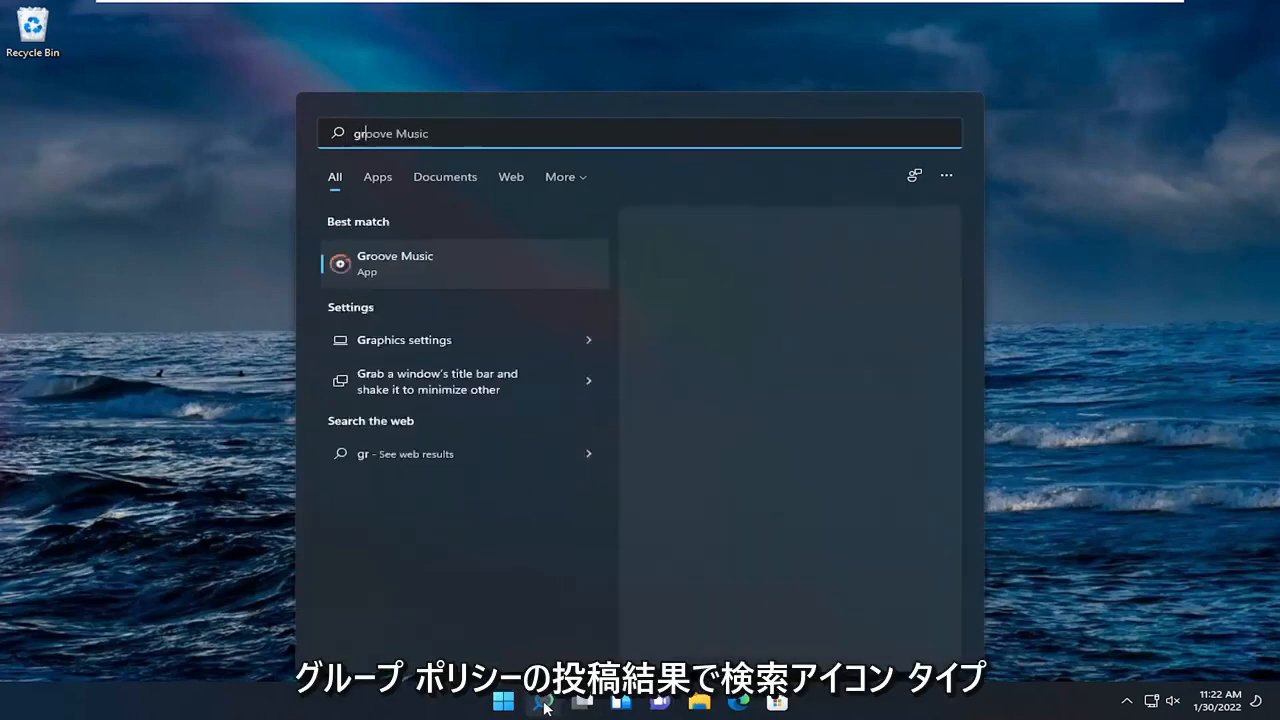
{"action": "type", "text": "group poli"}
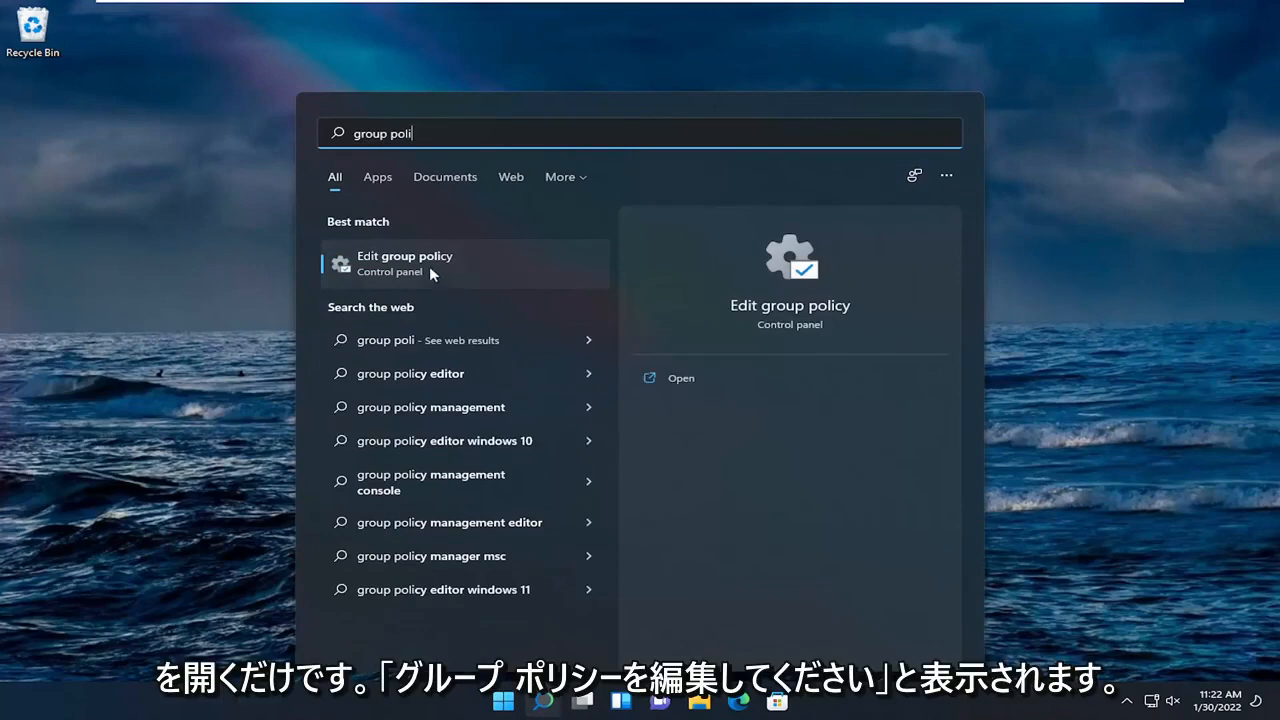
{"action": "left_click", "coordinate": [404, 264]}
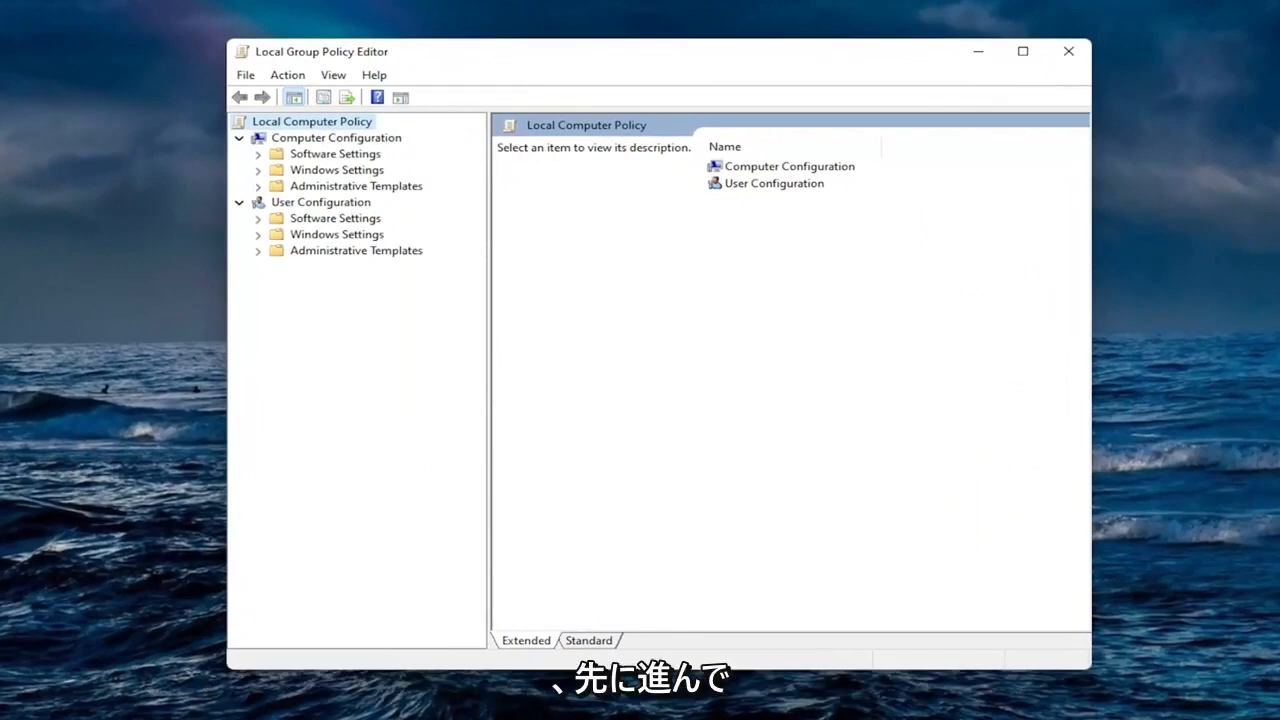
{"action": "mouse_move", "coordinate": [252, 178]}
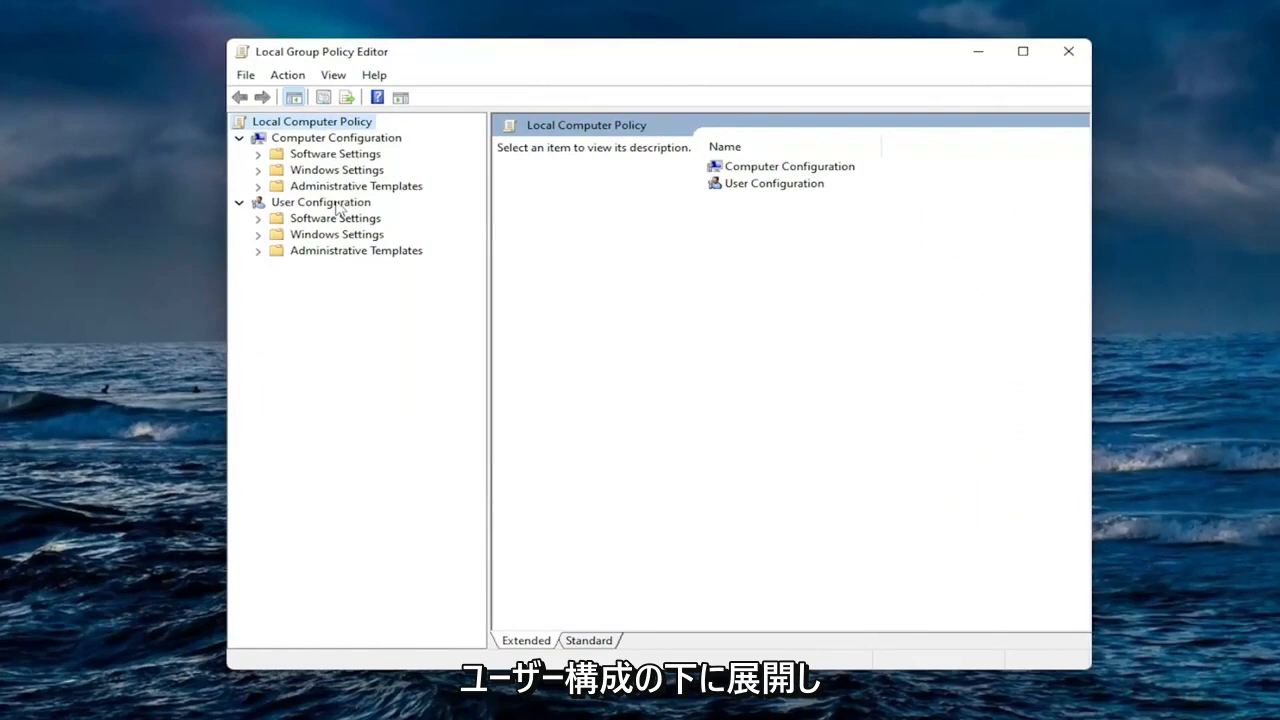
Under User Configuration > Administrative Templates > Start Menu and Taskbar, select Remove Clock from the system notification area
{"action": "double_click", "coordinate": [356, 250]}
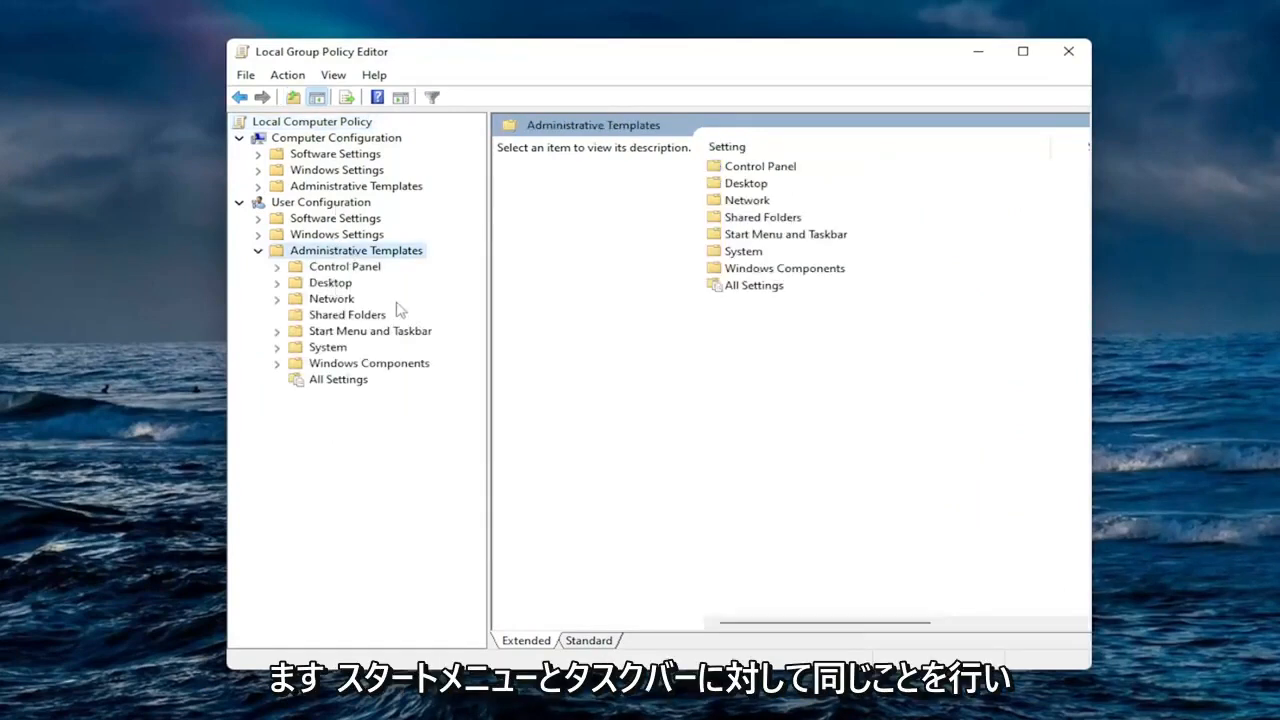
{"action": "left_click", "coordinate": [370, 330]}
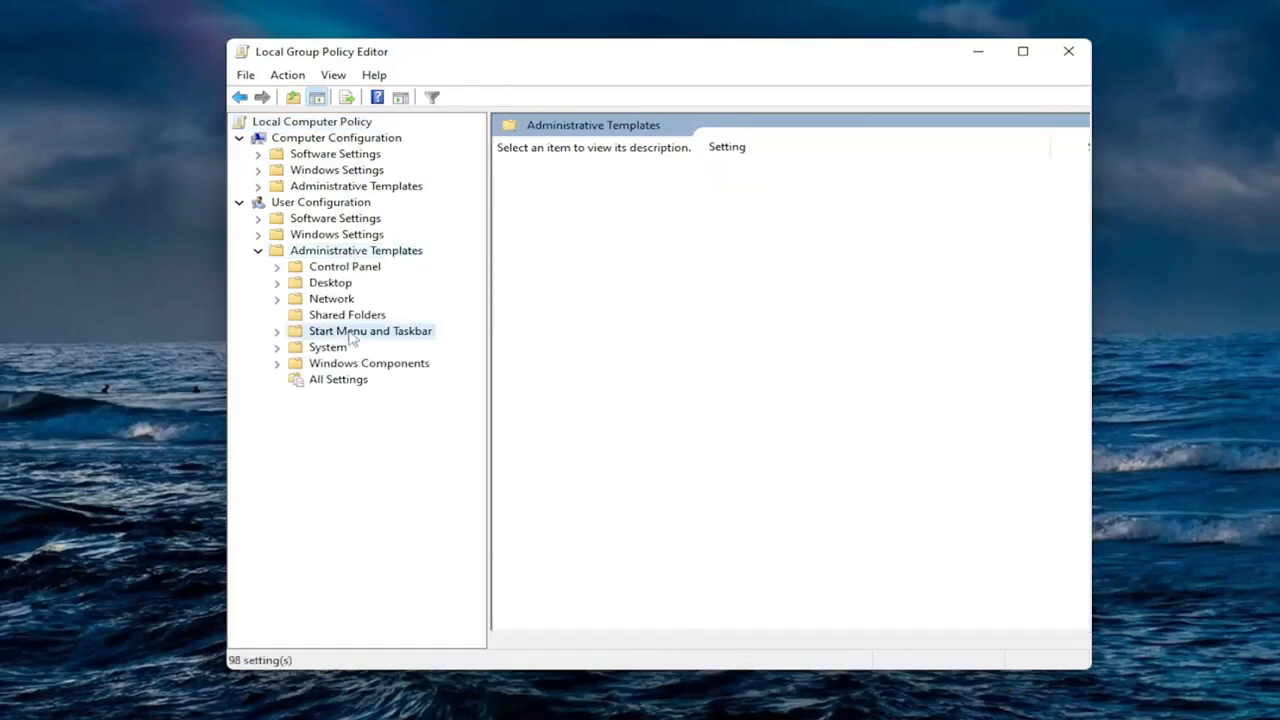
{"action": "left_click", "coordinate": [370, 330]}
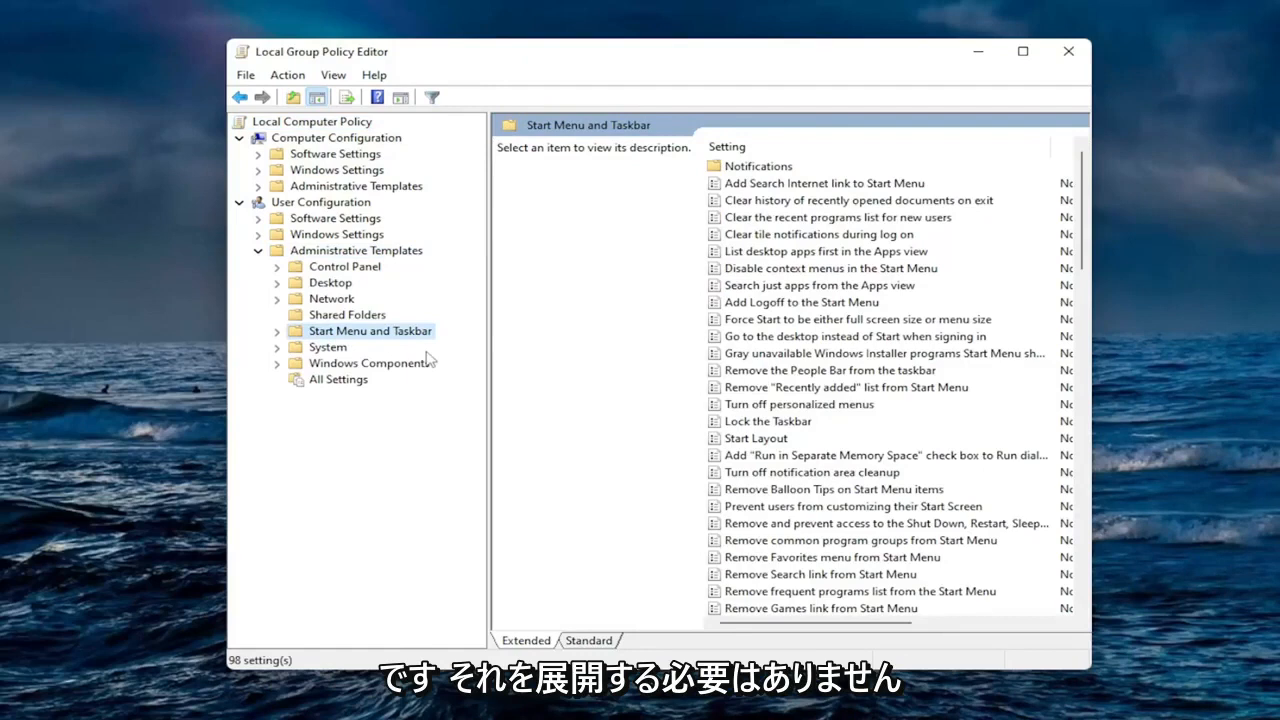
{"action": "mouse_move", "coordinate": [742, 348]}
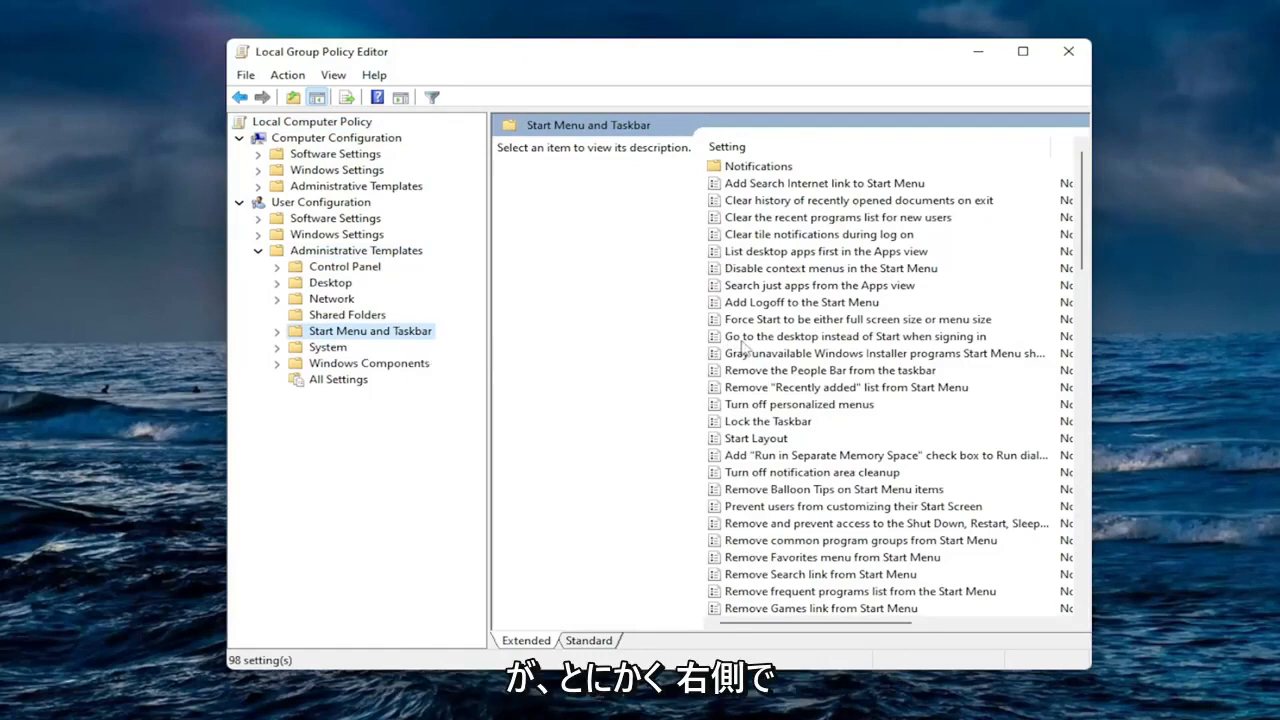
{"action": "mouse_move", "coordinate": [752, 380]}
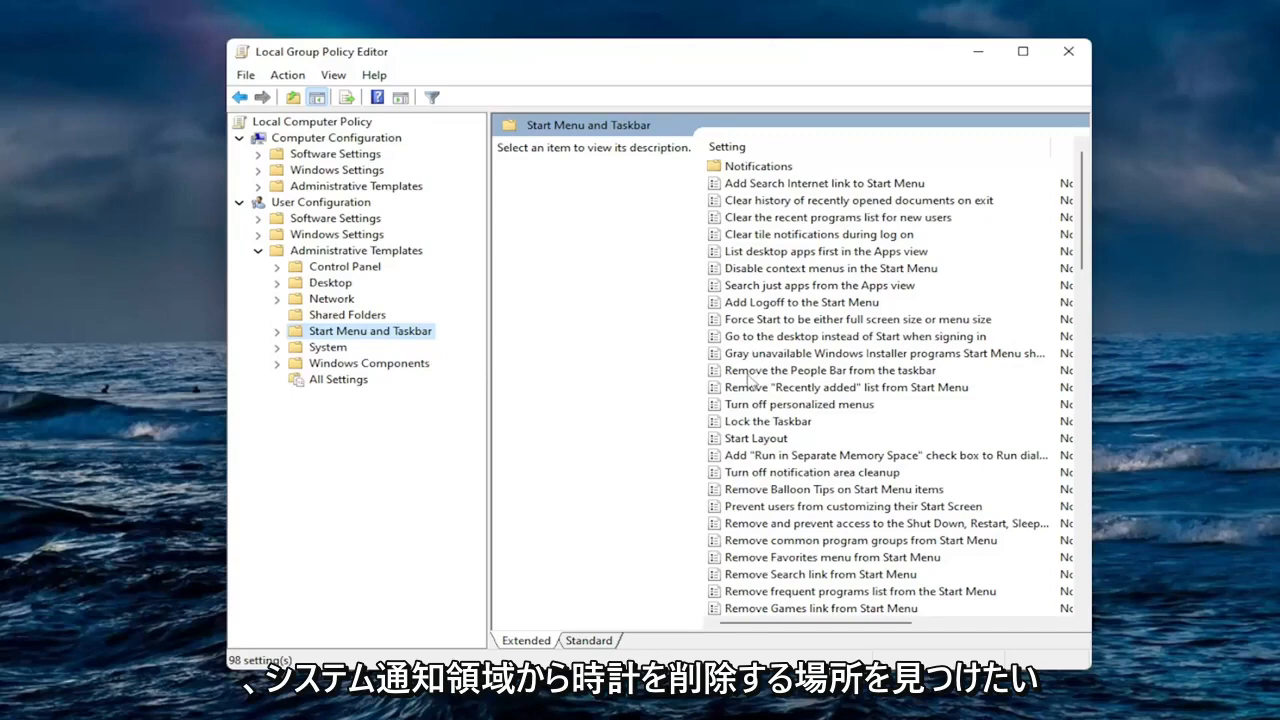
{"action": "mouse_move", "coordinate": [808, 448]}
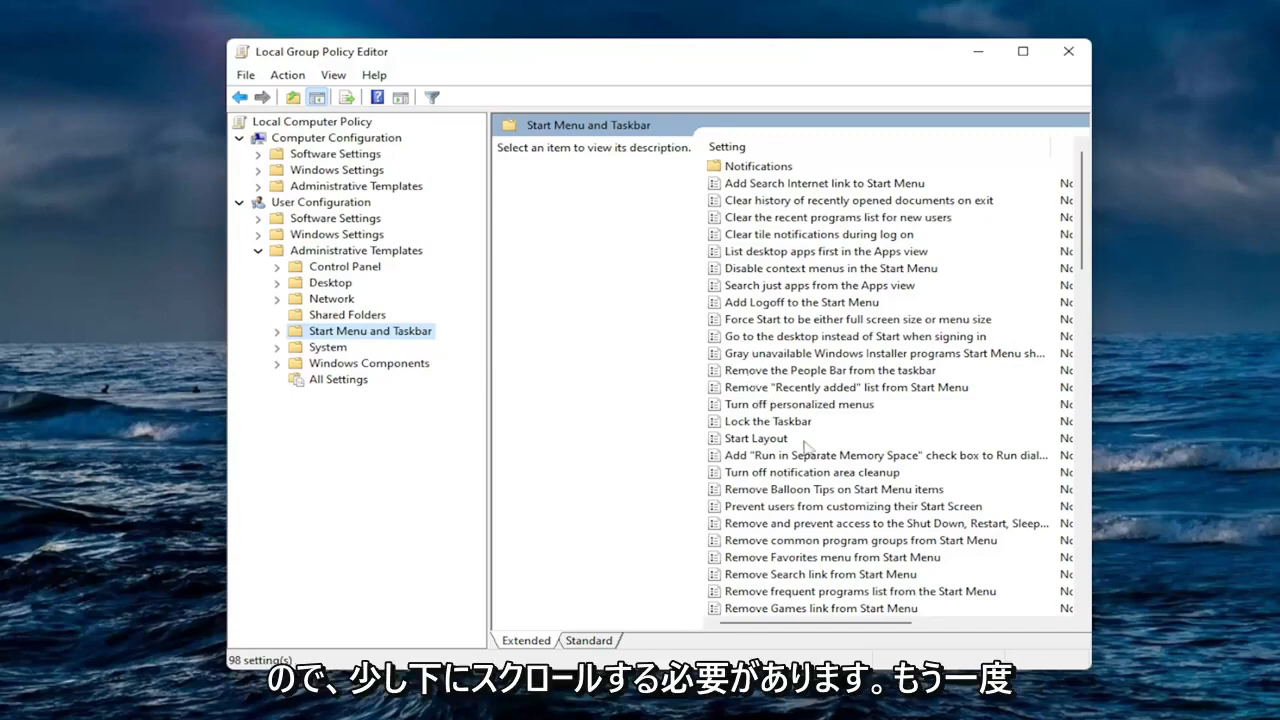
{"action": "scroll", "scroll_direction": "down", "scroll_amount": 3}
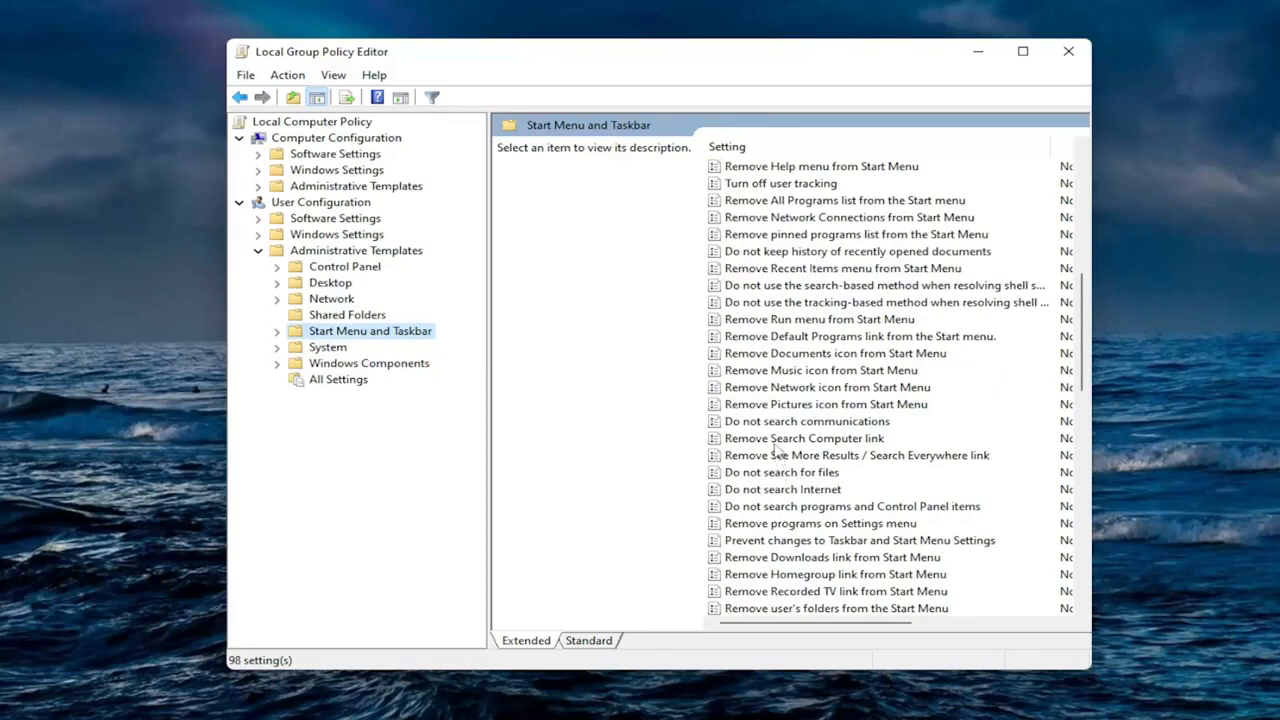
{"action": "left_click", "coordinate": [848, 556]}
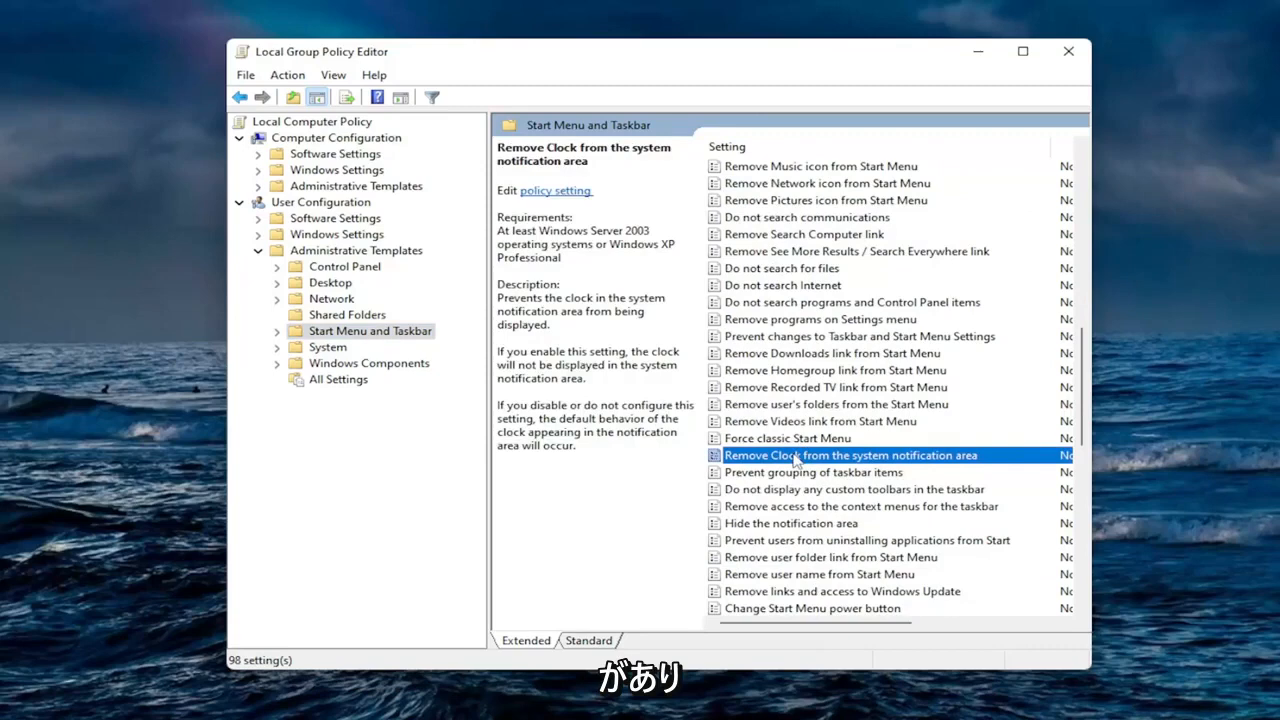
Enable the Remove Clock policy, then reopen it to show Not Configured reverts it, and close
{"action": "double_click", "coordinate": [850, 456]}
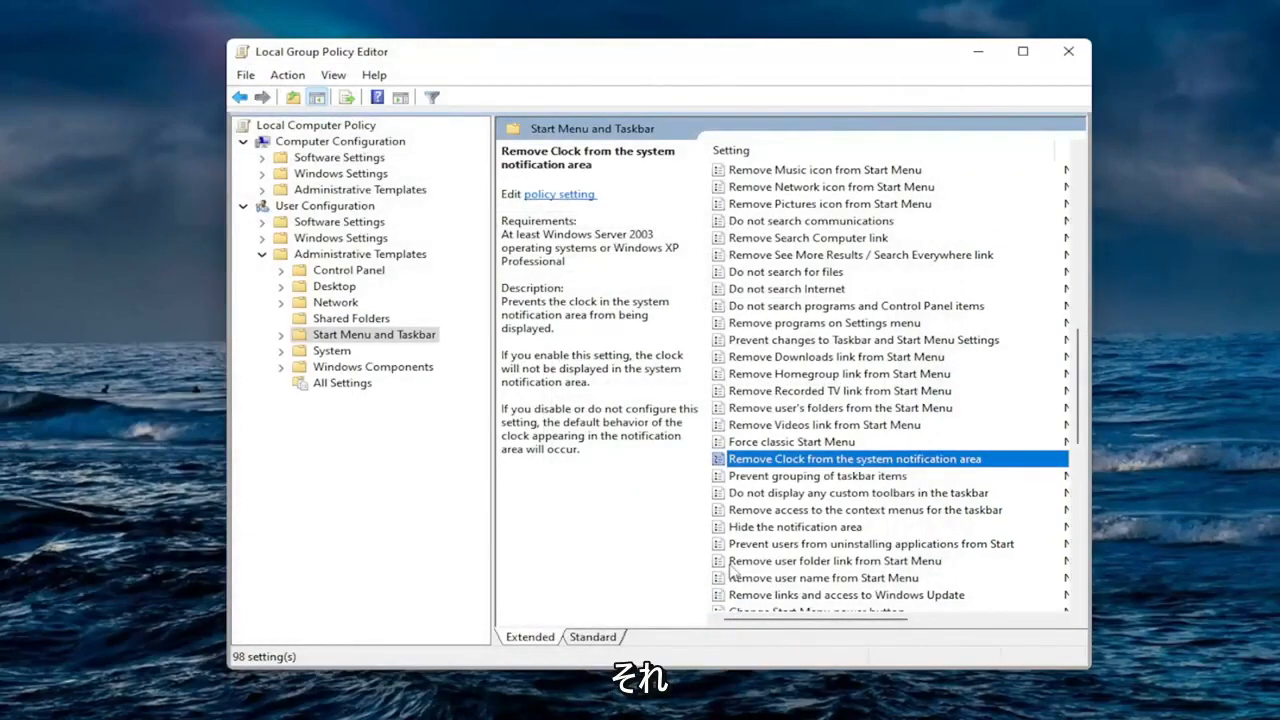
{"action": "mouse_move", "coordinate": [770, 460]}
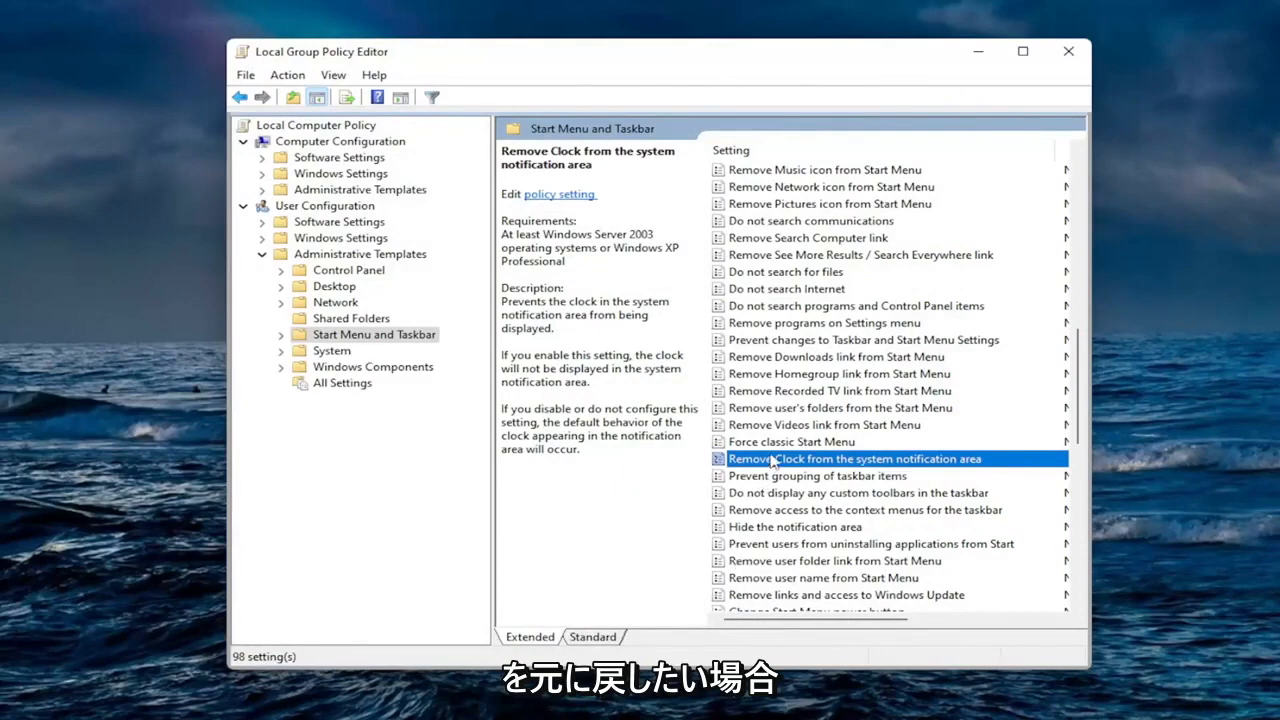
{"action": "double_click", "coordinate": [854, 458]}
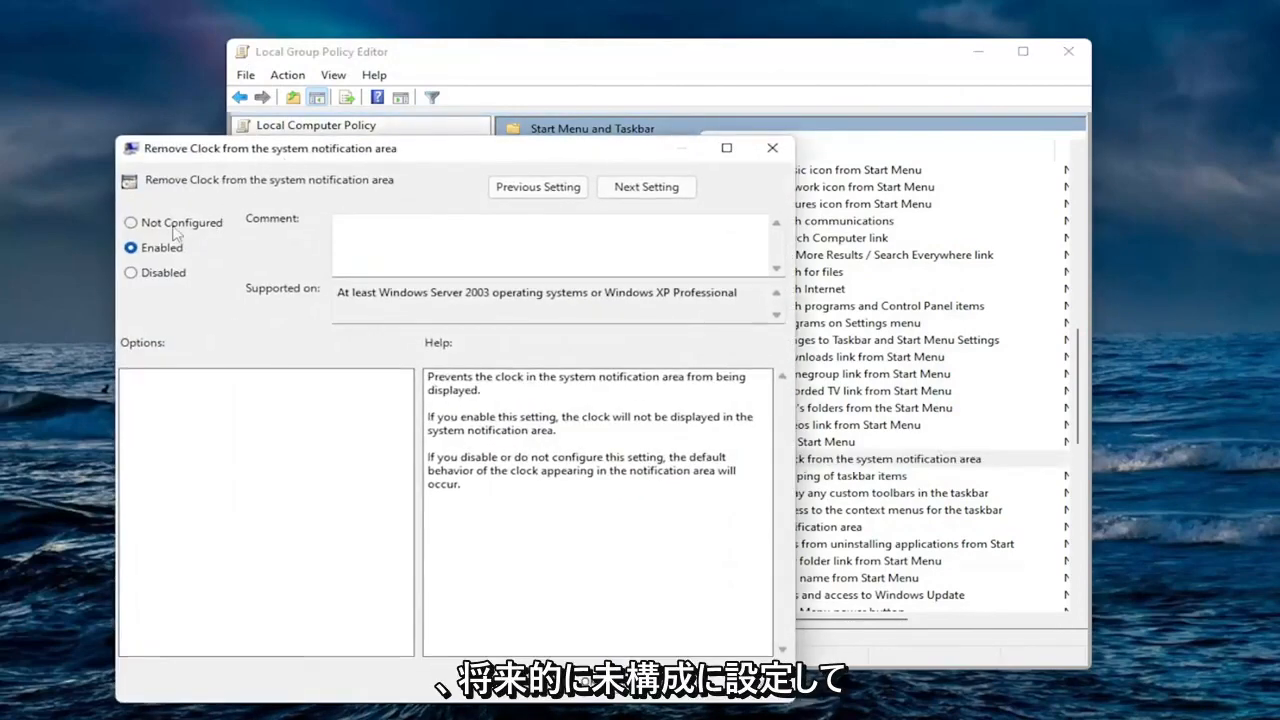
{"action": "left_click", "coordinate": [130, 222]}
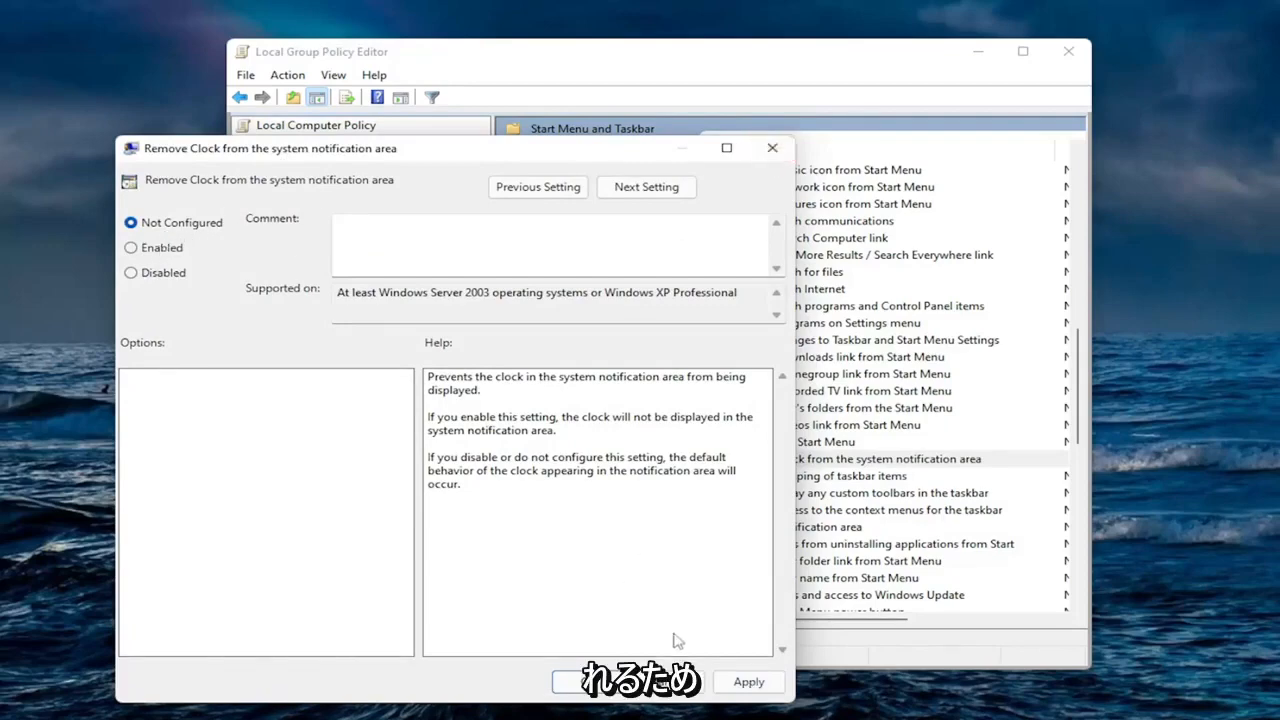
{"action": "left_click", "coordinate": [772, 148]}
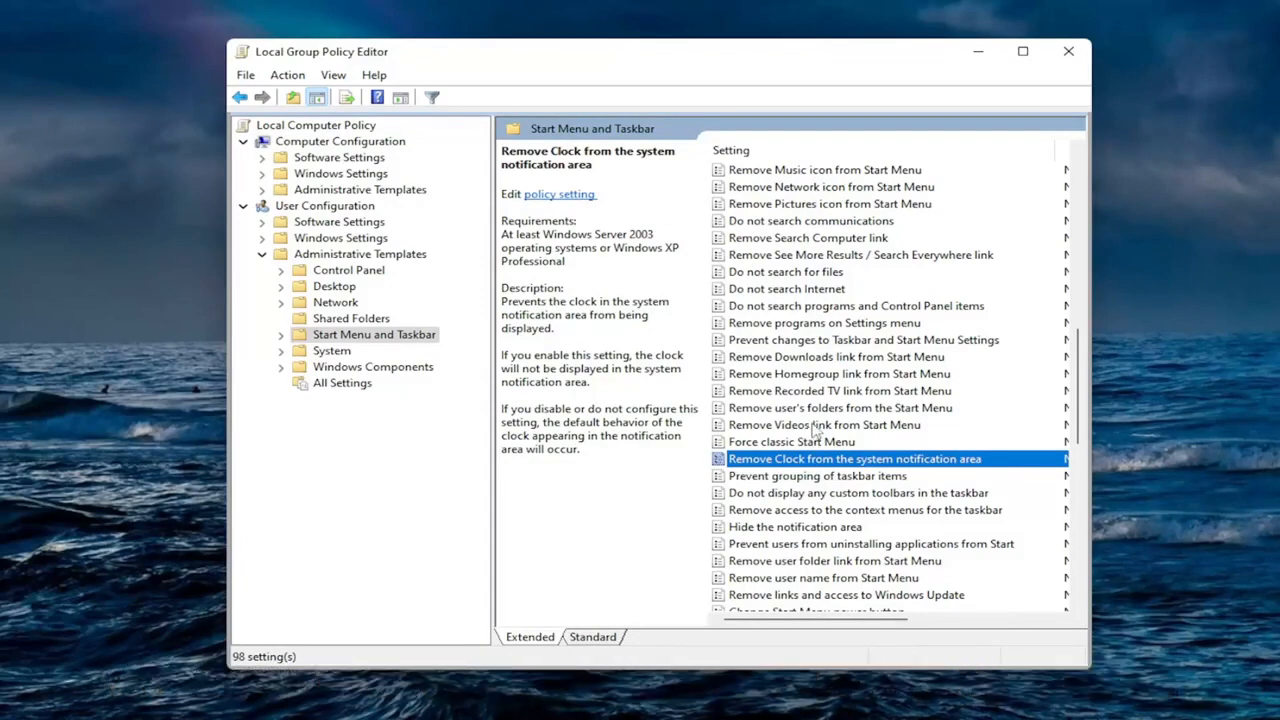
{"action": "left_click", "coordinate": [1068, 52]}
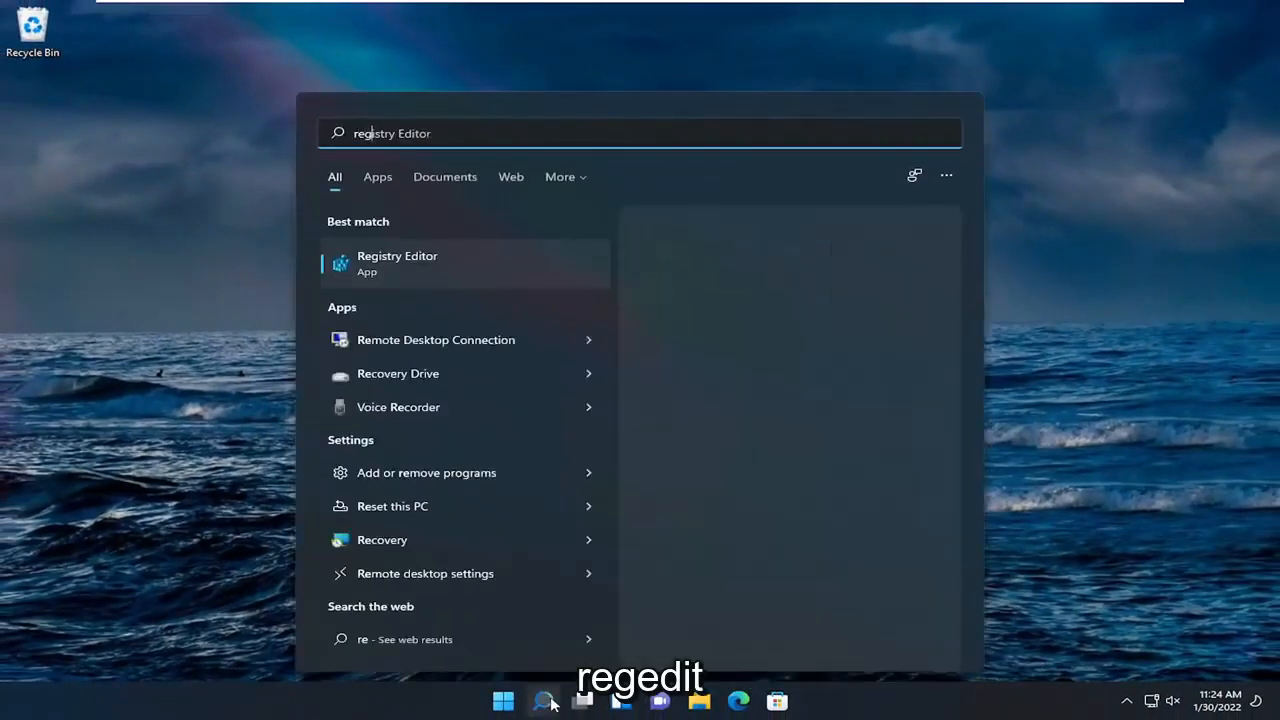
Search "regedit" and run Registry Editor as administrator, approving the UAC prompt
{"action": "type", "text": "regedit"}
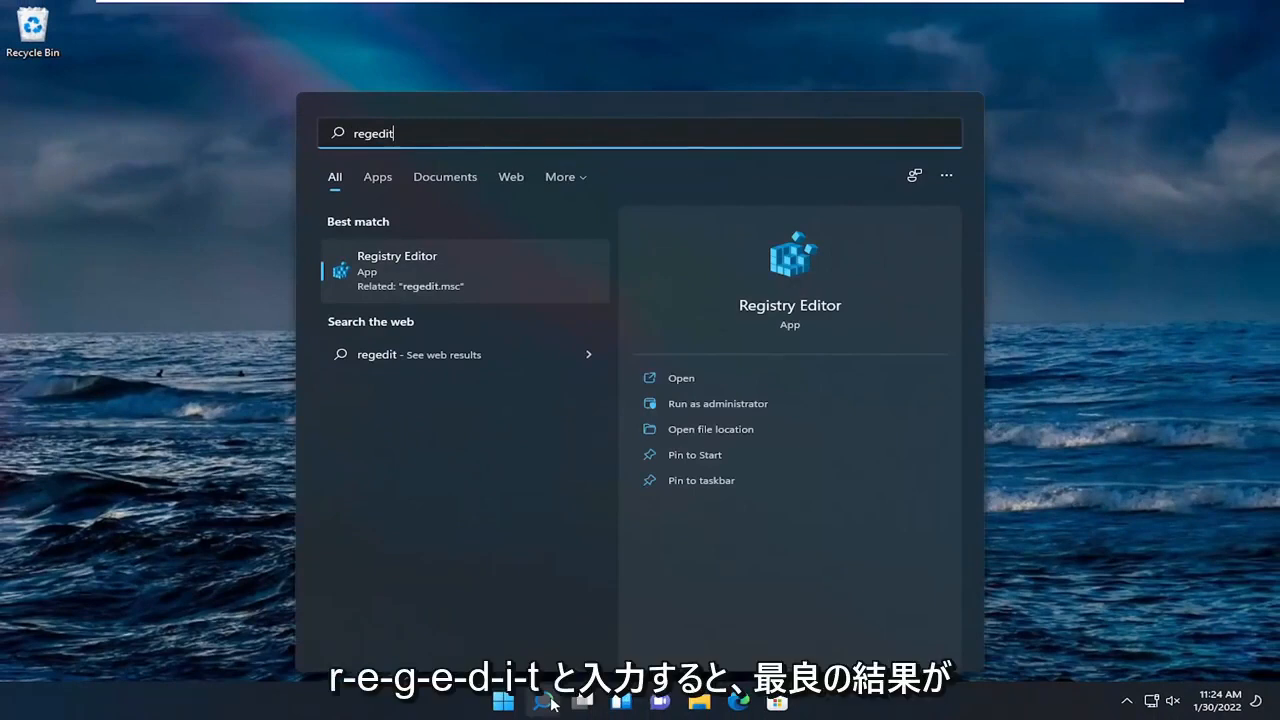
{"action": "mouse_move", "coordinate": [378, 354]}
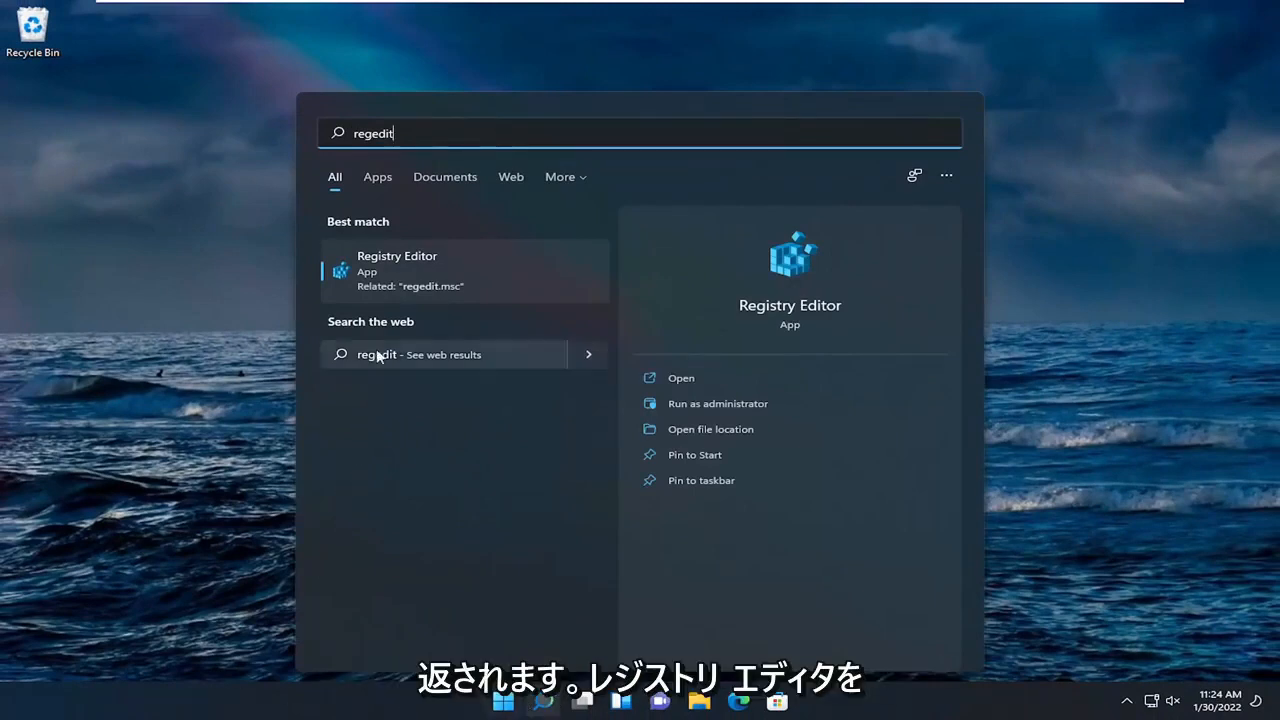
{"action": "right_click", "coordinate": [396, 256]}
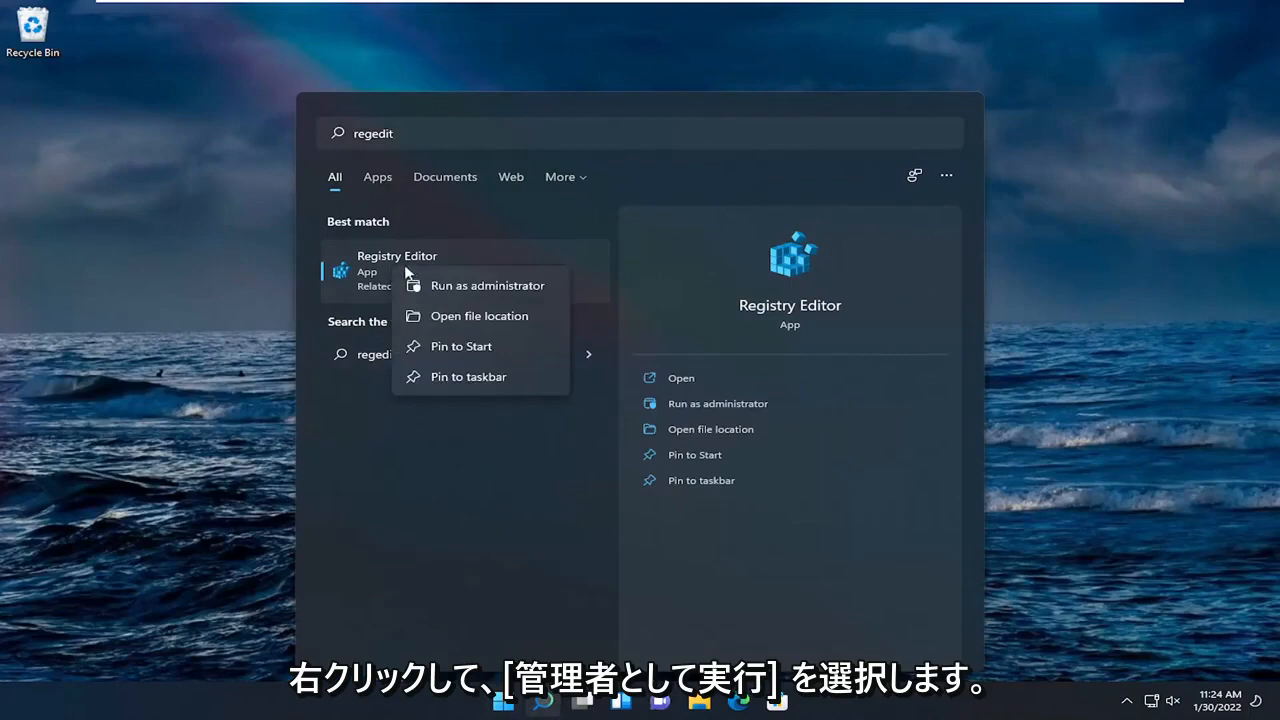
{"action": "left_click", "coordinate": [488, 284]}
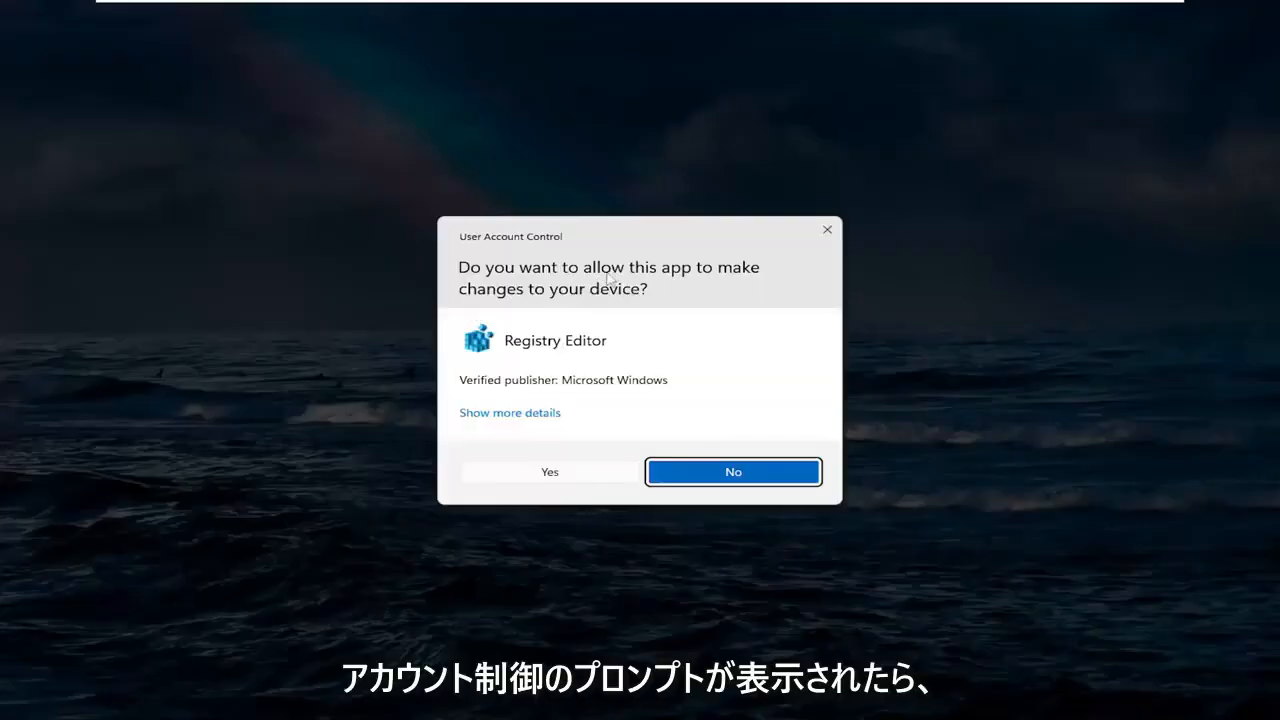
{"action": "left_click", "coordinate": [548, 472]}
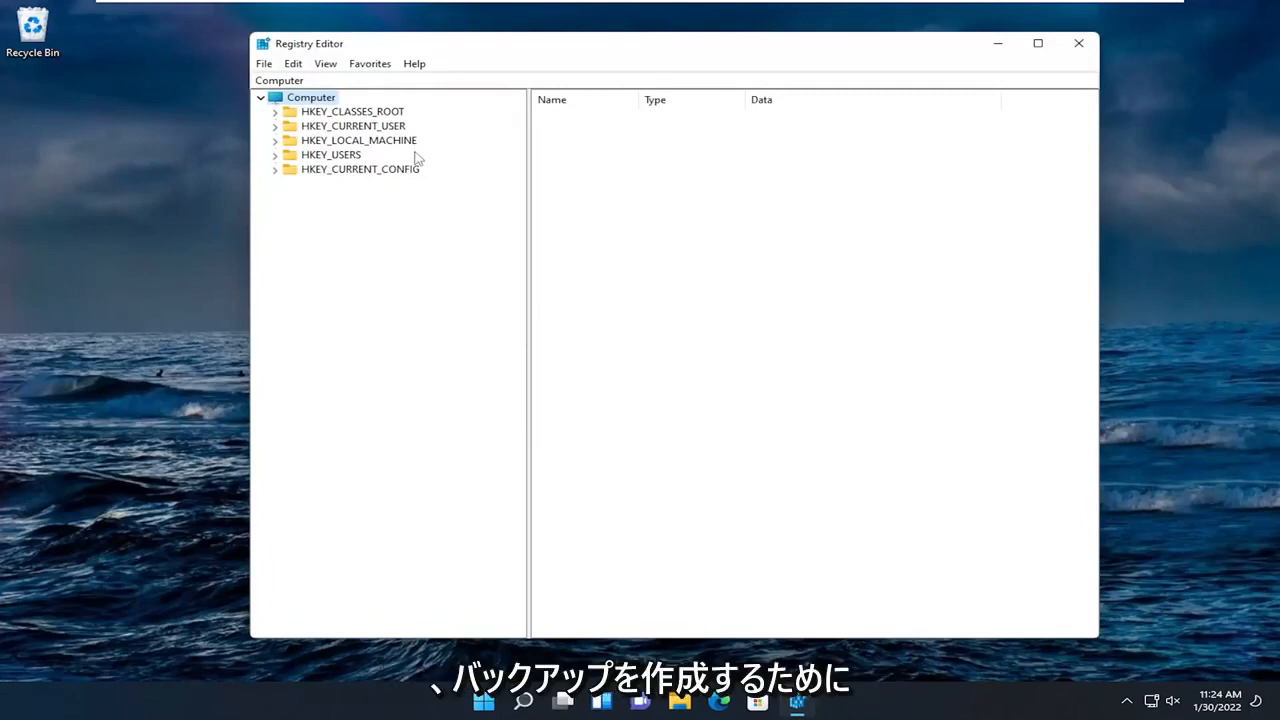
{"action": "mouse_move", "coordinate": [356, 138]}
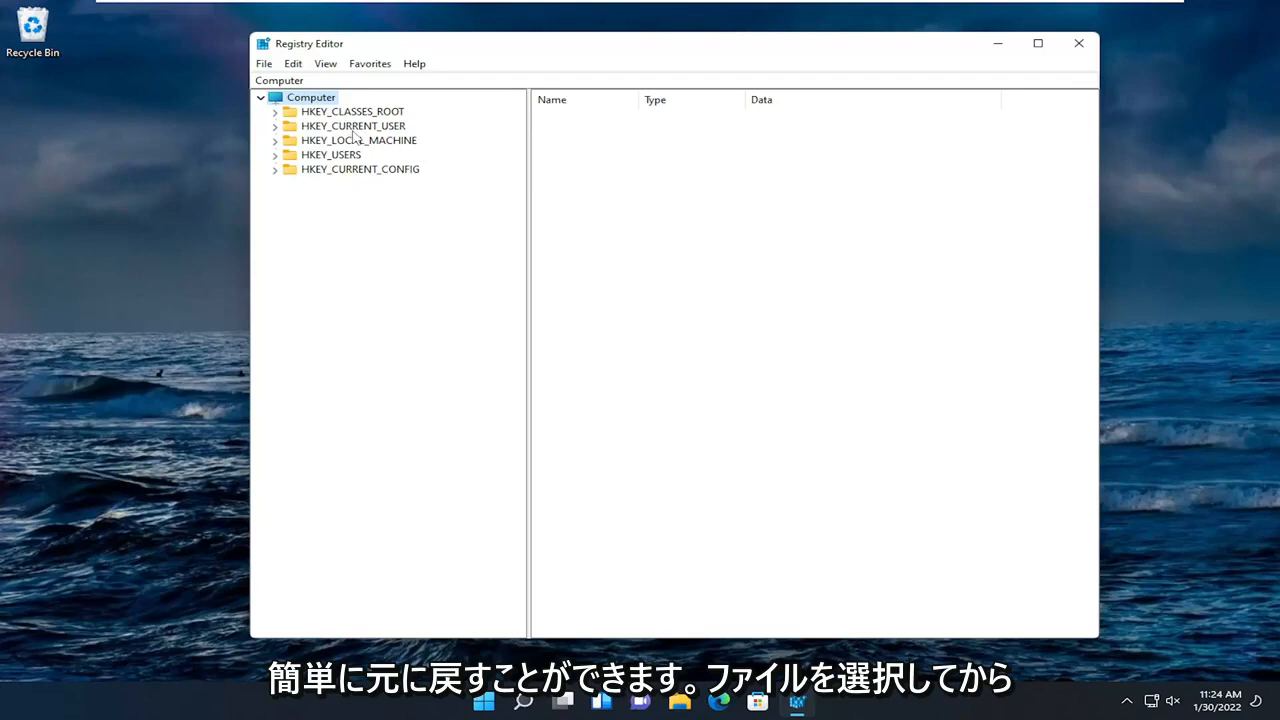
Export a full-registry backup via File > Export, then look at File > Import and cancel it
{"action": "left_click", "coordinate": [264, 62]}
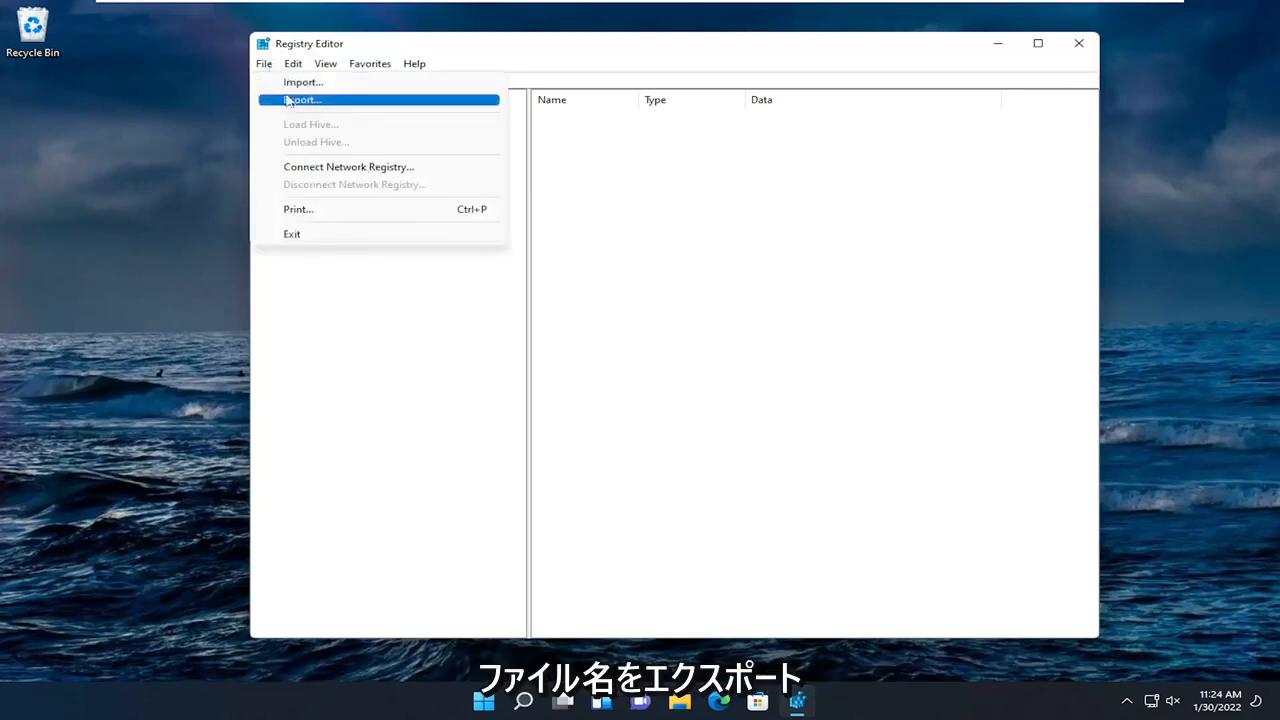
{"action": "left_click", "coordinate": [302, 100]}
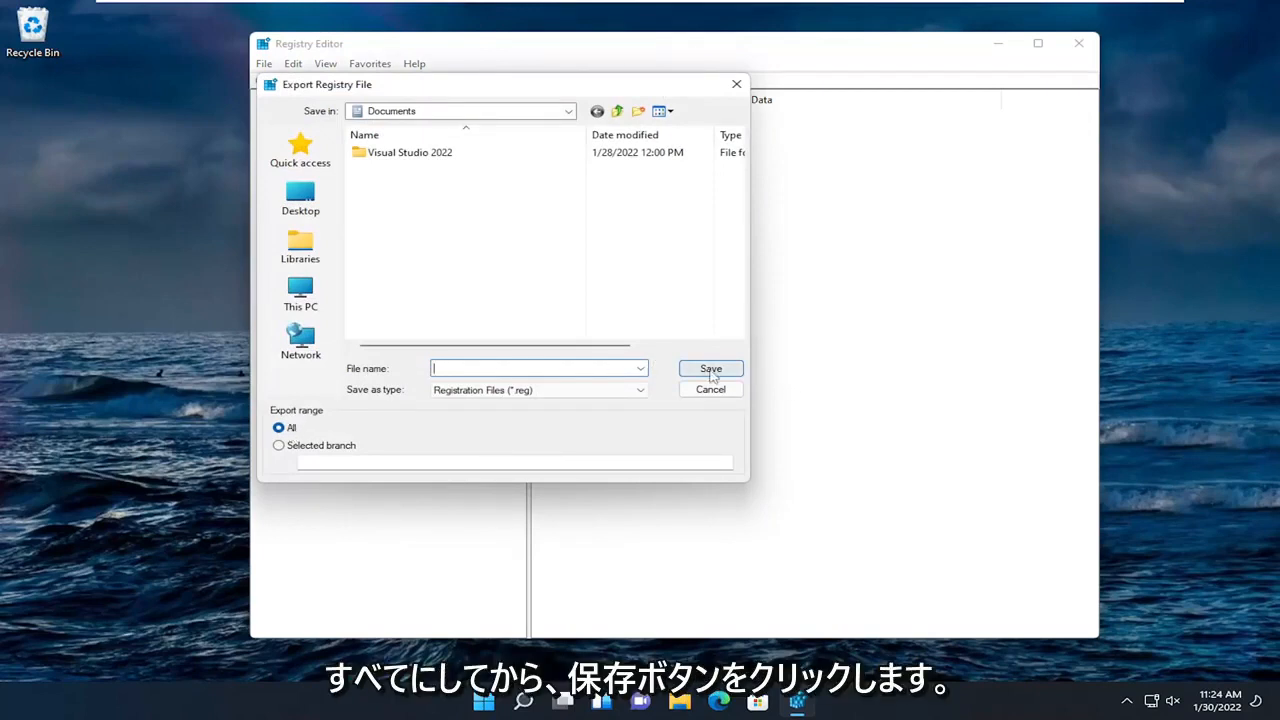
{"action": "left_click", "coordinate": [710, 368]}
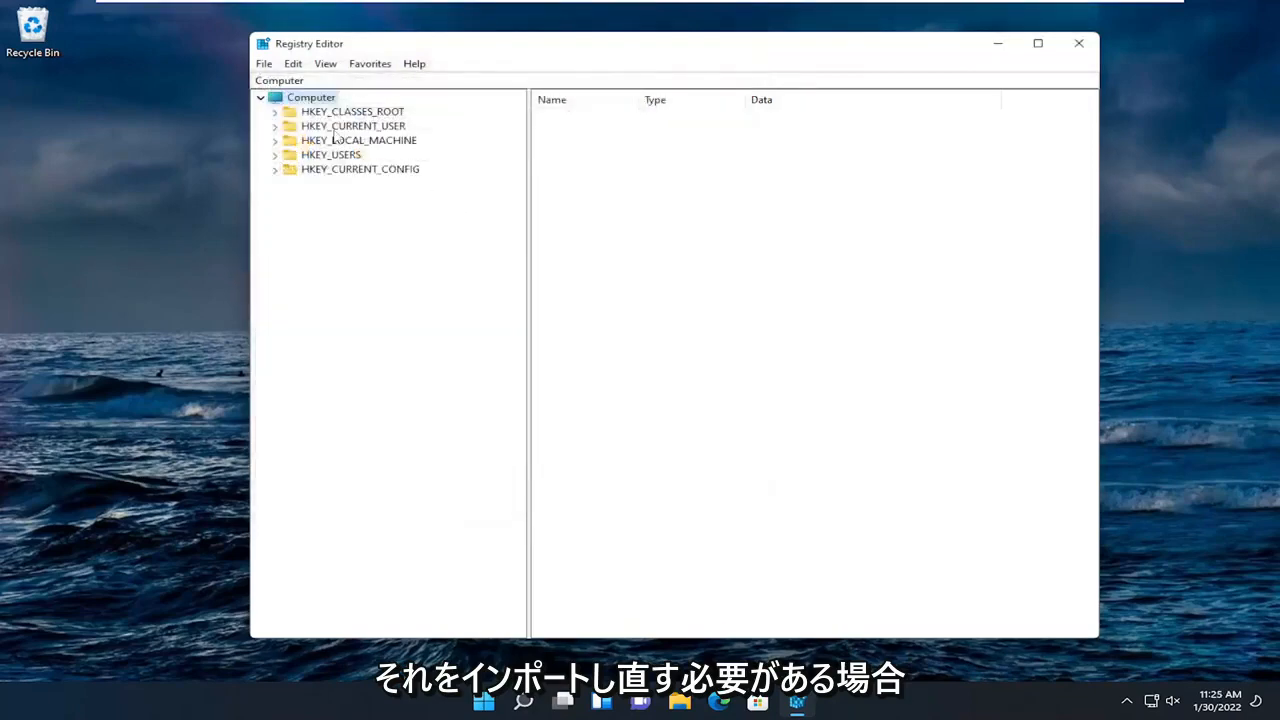
{"action": "mouse_move", "coordinate": [264, 62]}
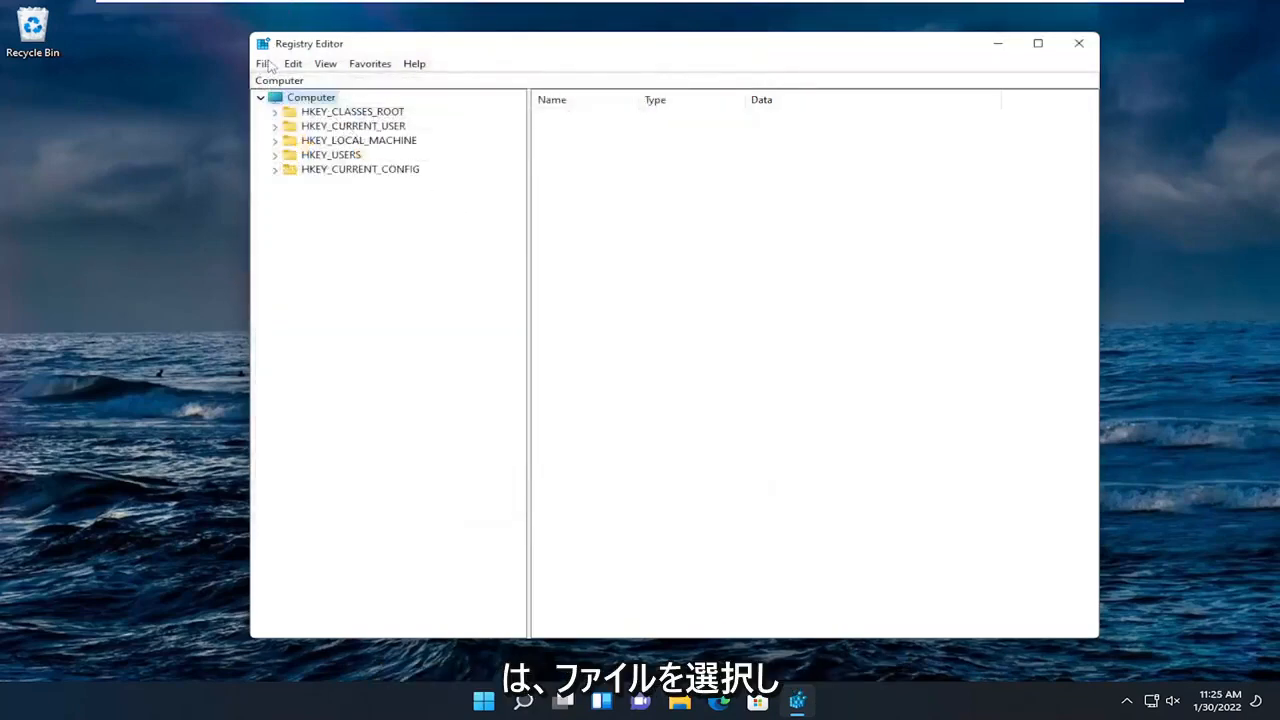
{"action": "left_click", "coordinate": [264, 62]}
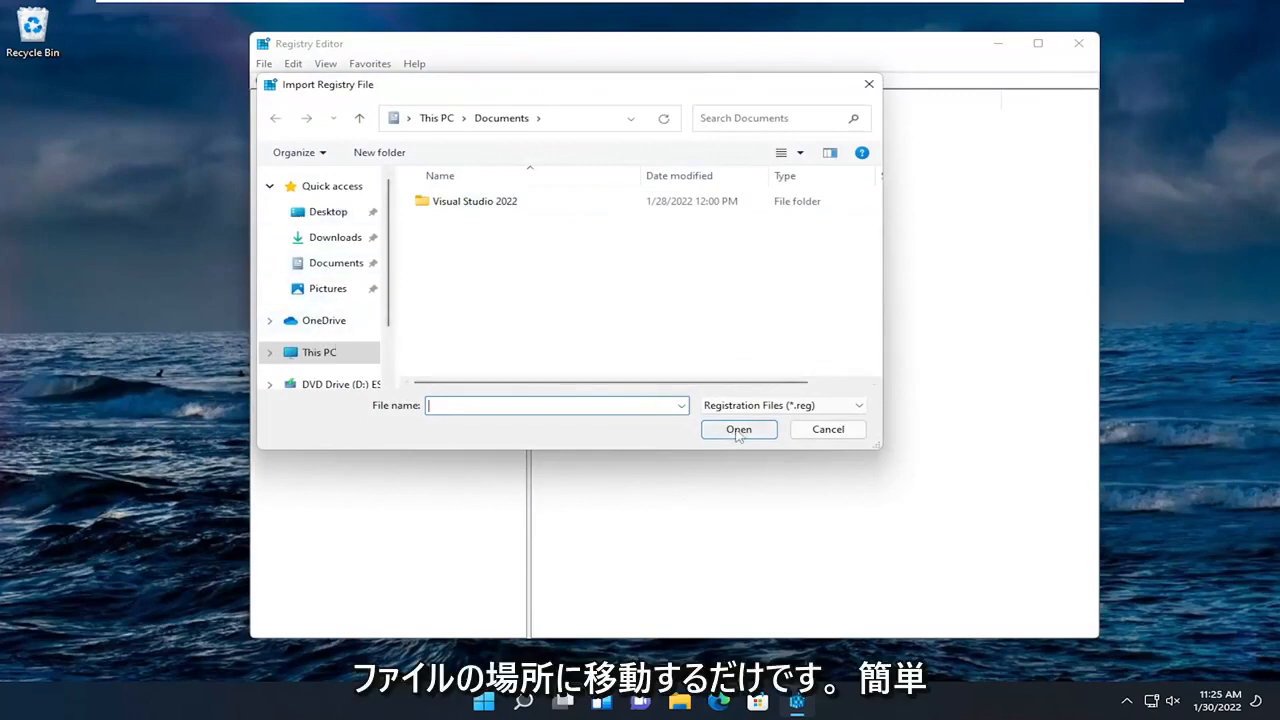
{"action": "left_click", "coordinate": [828, 428]}
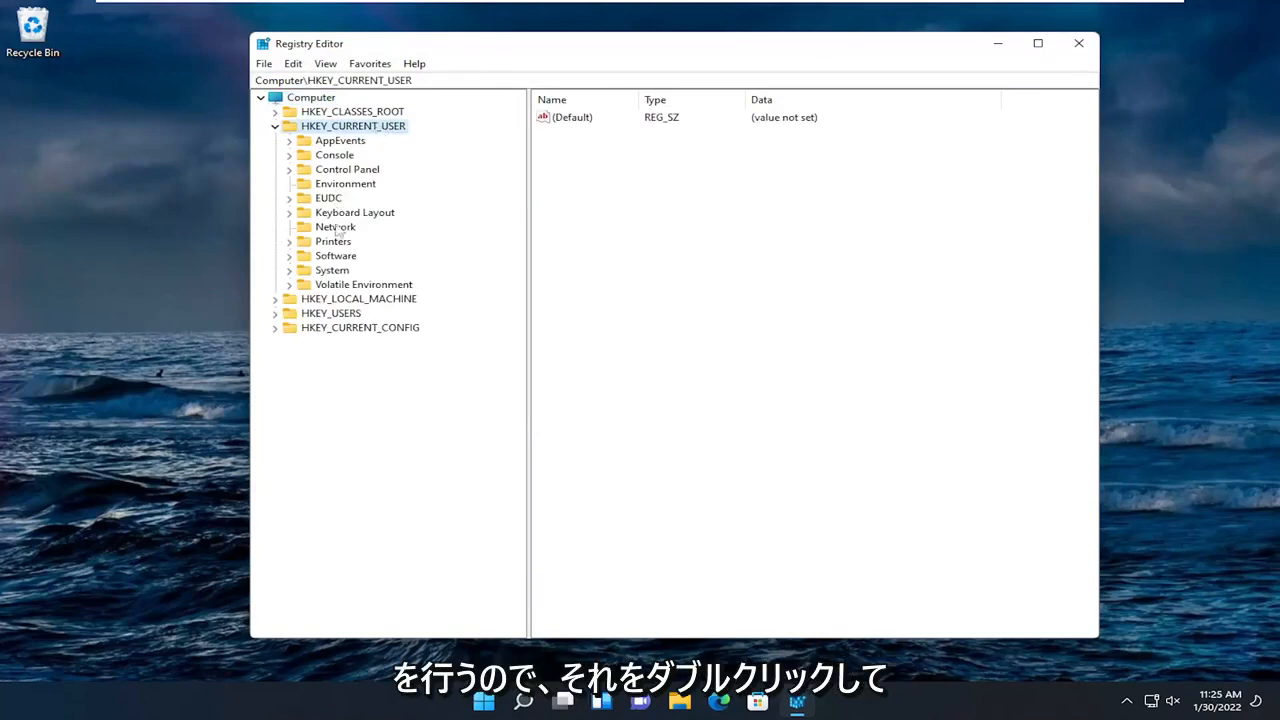
Navigate to HKEY_CURRENT_USER\Software\Microsoft\Windows\CurrentVersion\Policies\Explorer and show its values
{"action": "double_click", "coordinate": [336, 256]}
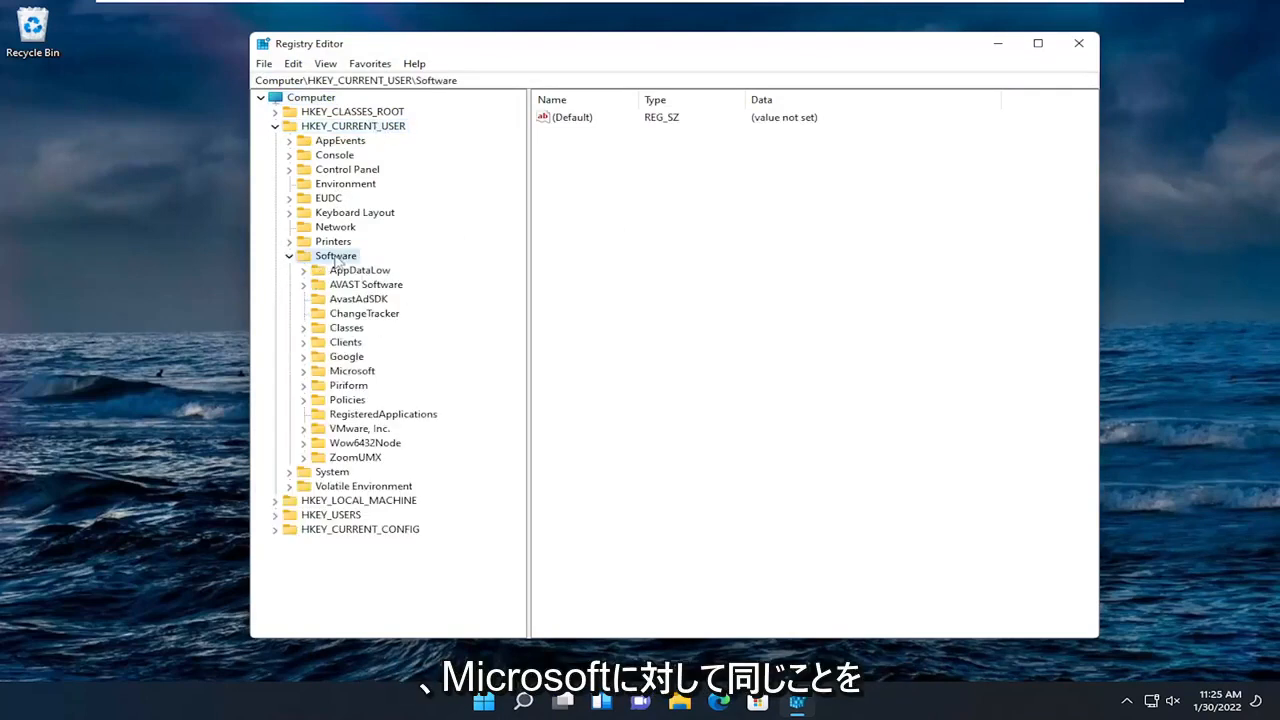
{"action": "double_click", "coordinate": [352, 370]}
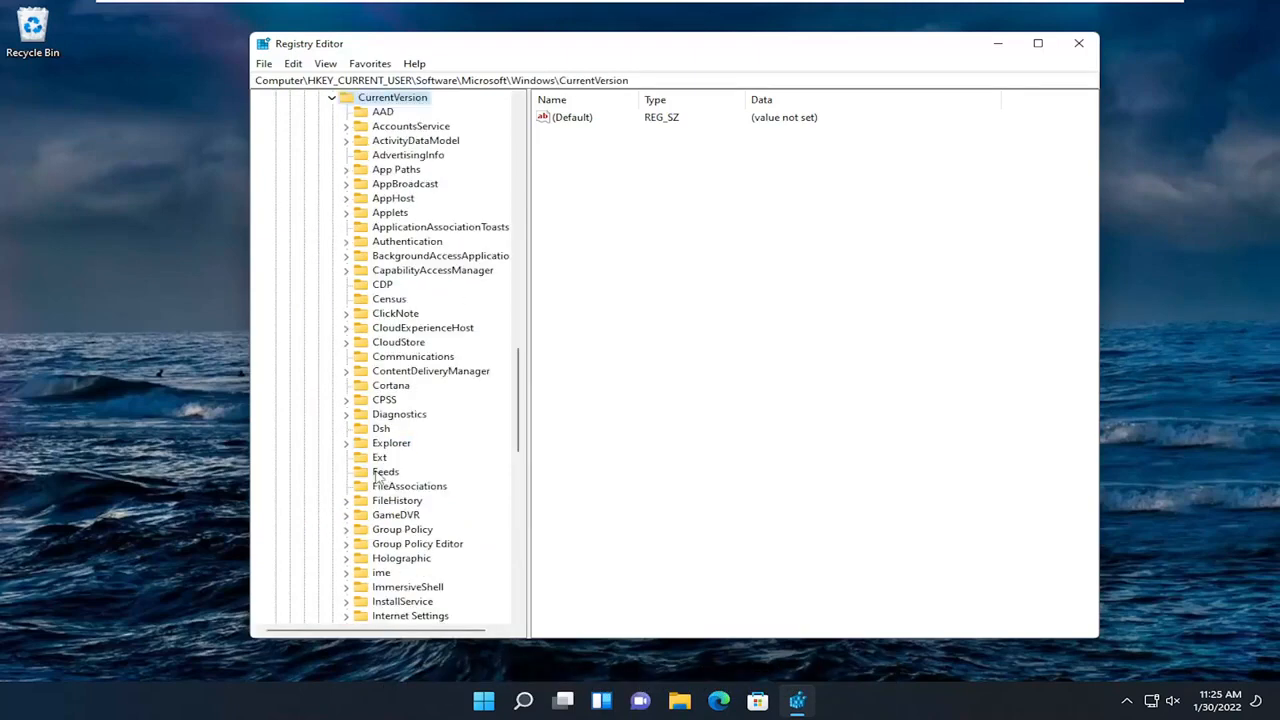
{"action": "double_click", "coordinate": [388, 400]}
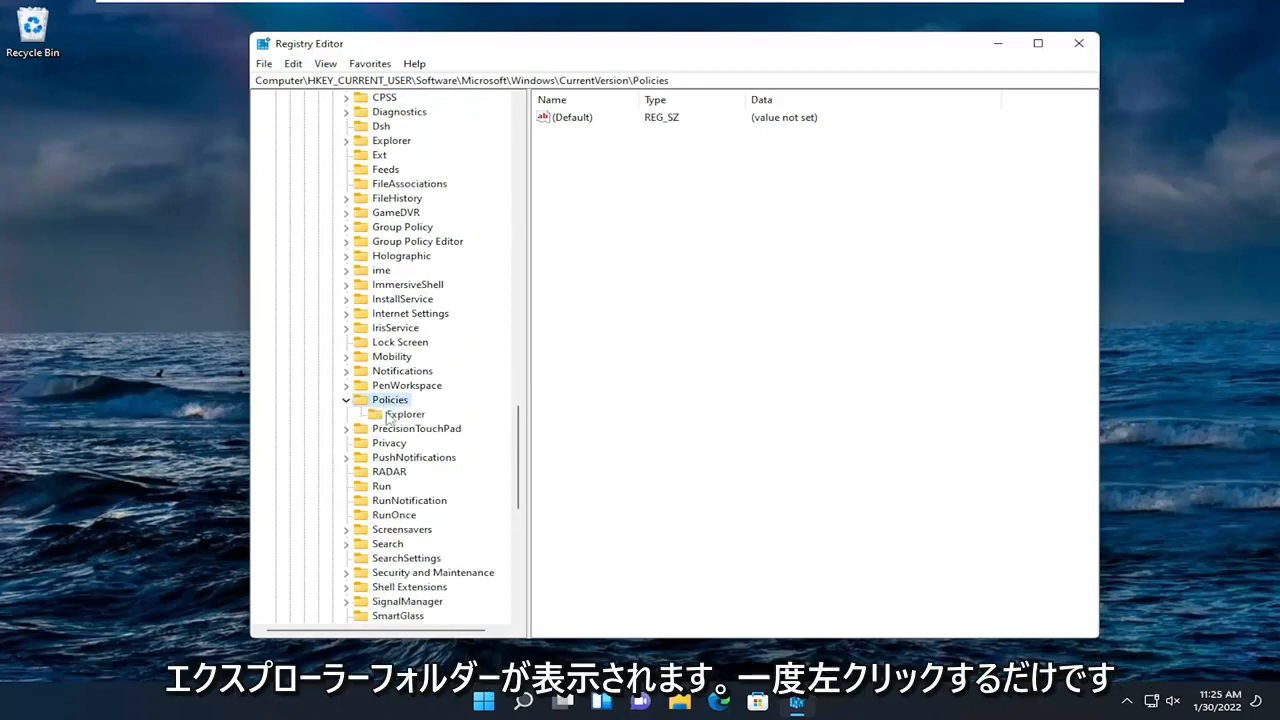
{"action": "left_click", "coordinate": [404, 414]}
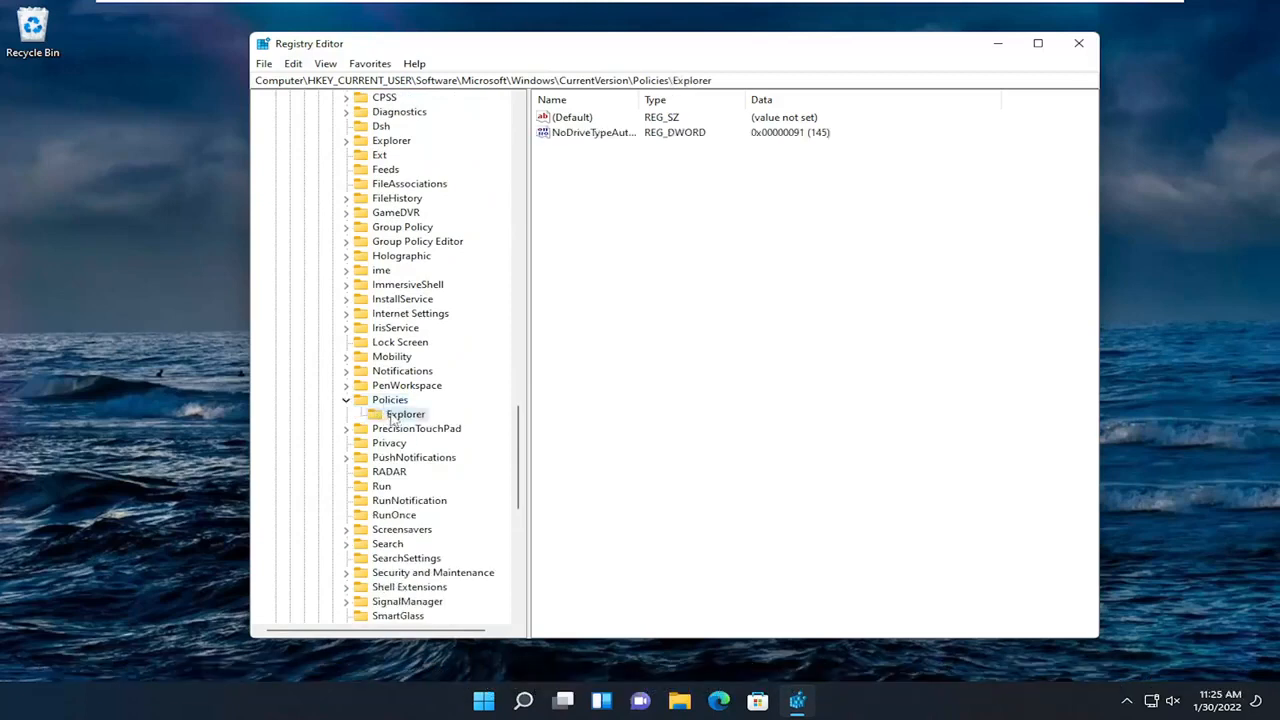
{"action": "left_click", "coordinate": [404, 414]}
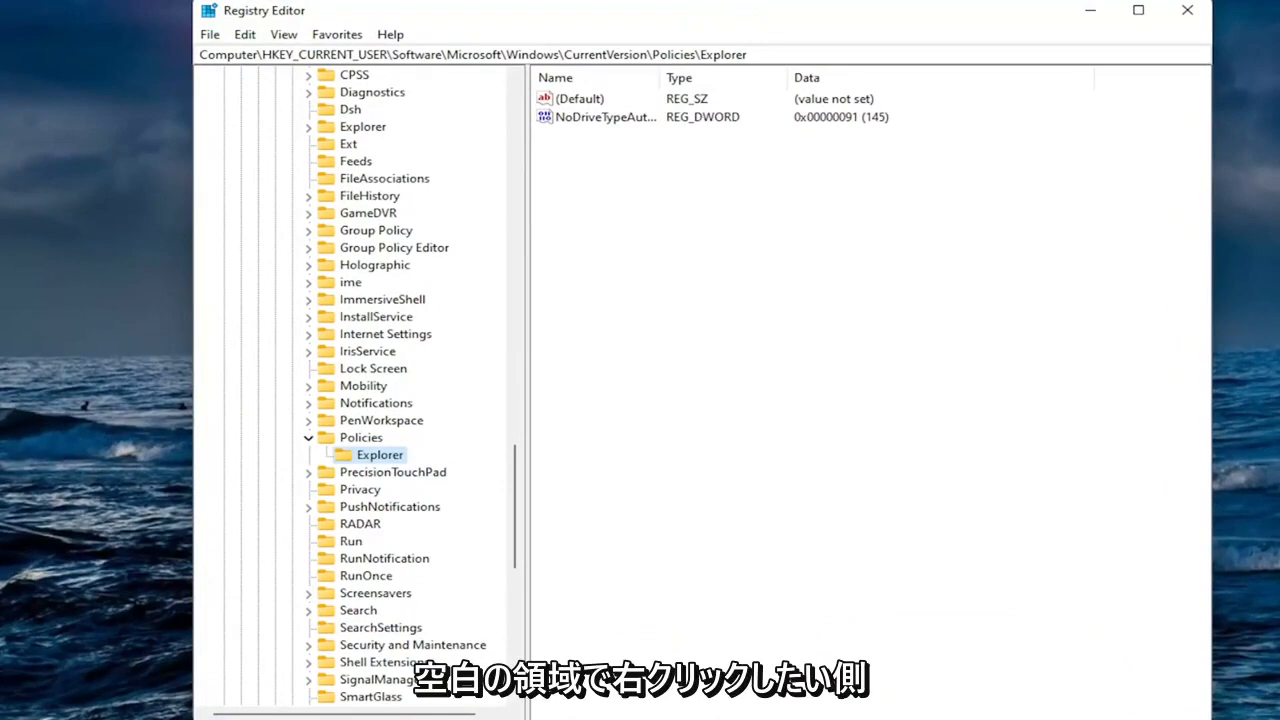
Create a new DWORD (32-bit) value in Explorer and name it HideClock
{"action": "right_click", "coordinate": [780, 240]}
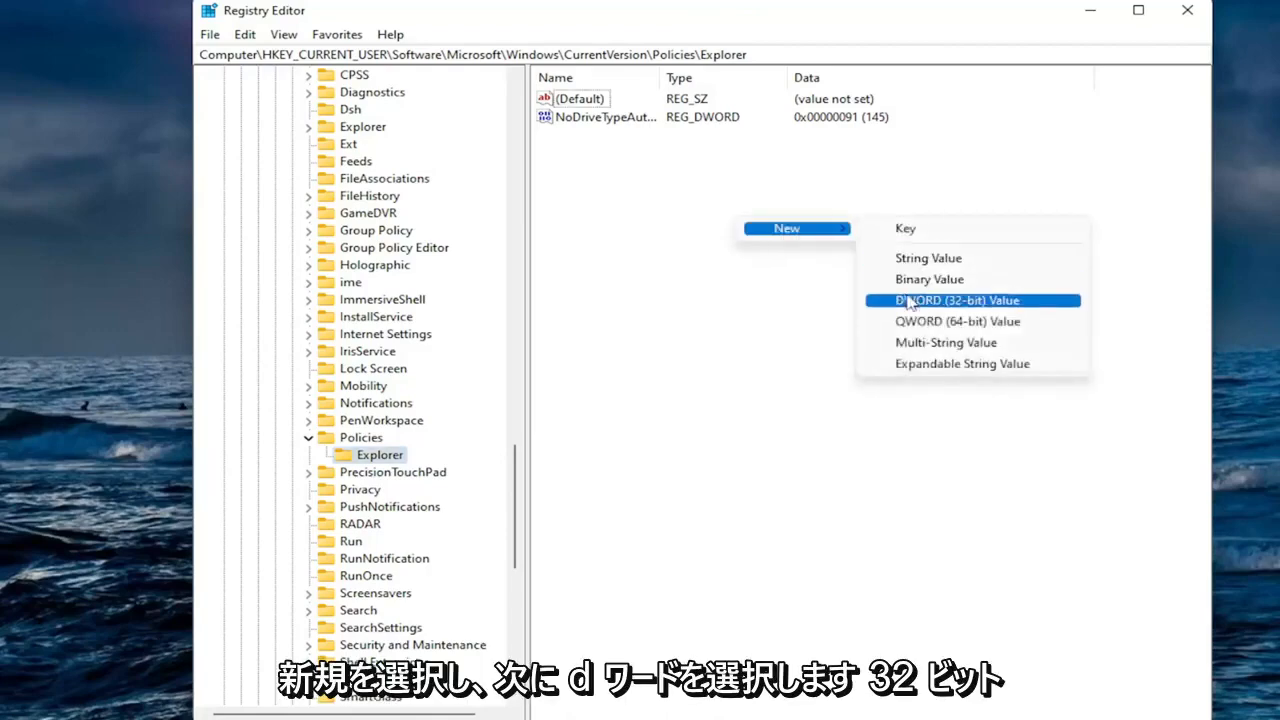
{"action": "left_click", "coordinate": [956, 300]}
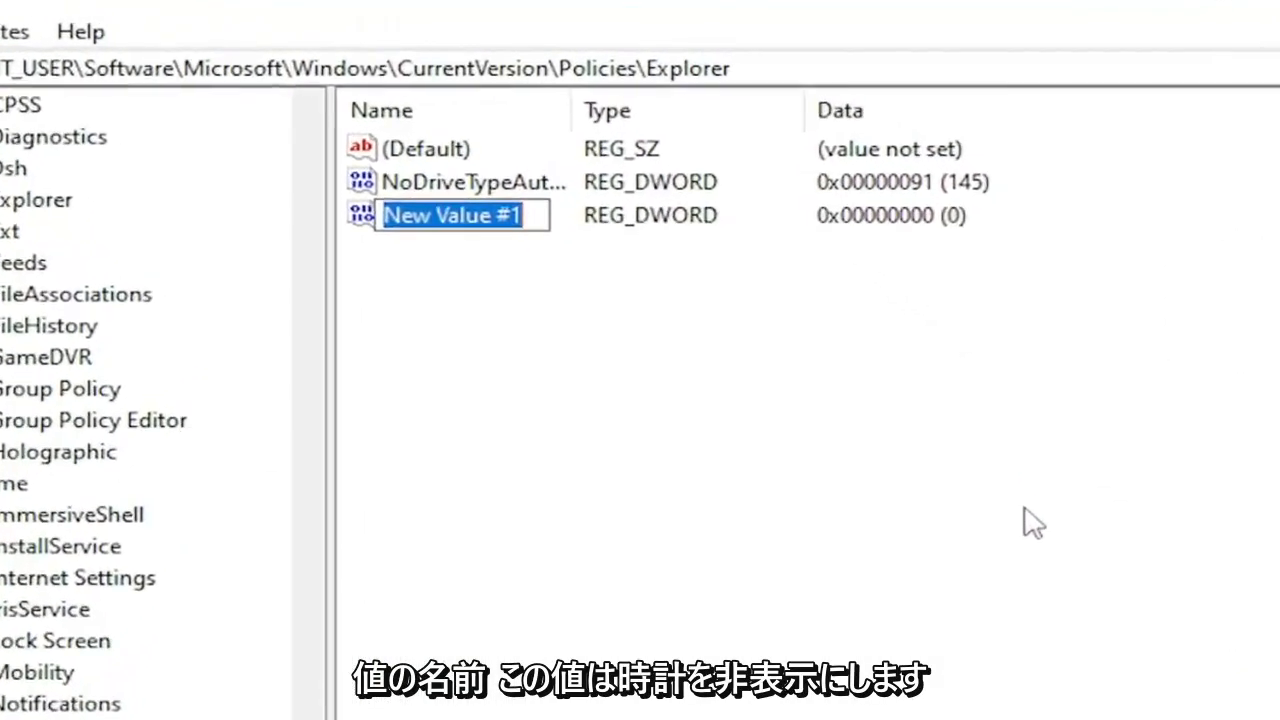
{"action": "type", "text": "HideClock"}
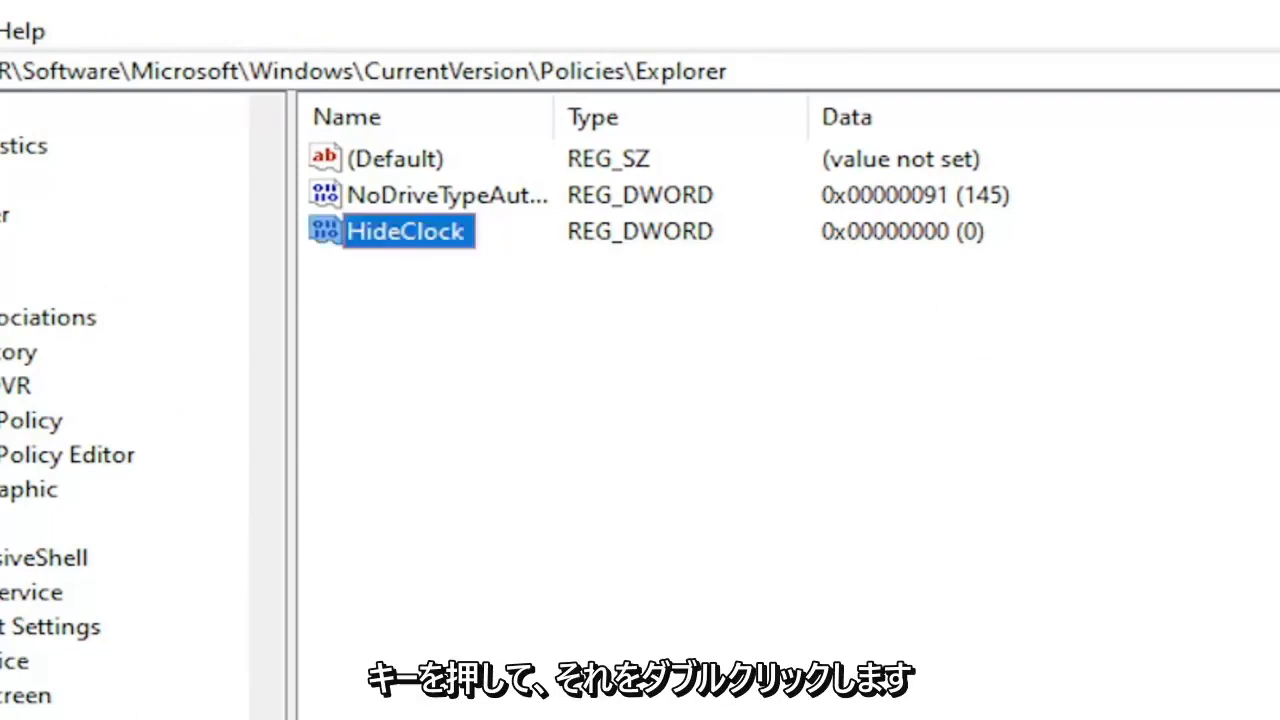
Set HideClock's data to 1 (hexadecimal) and close Registry Editor
{"action": "double_click", "coordinate": [404, 232]}
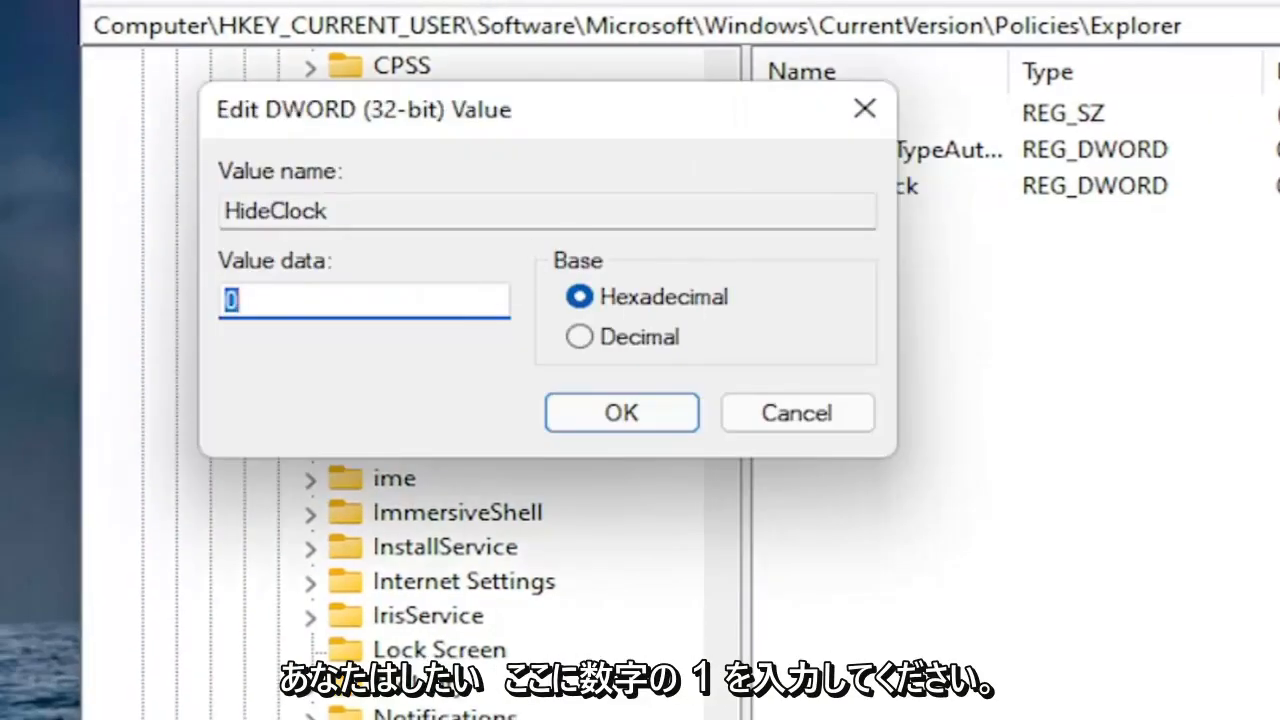
{"action": "type", "text": "1"}
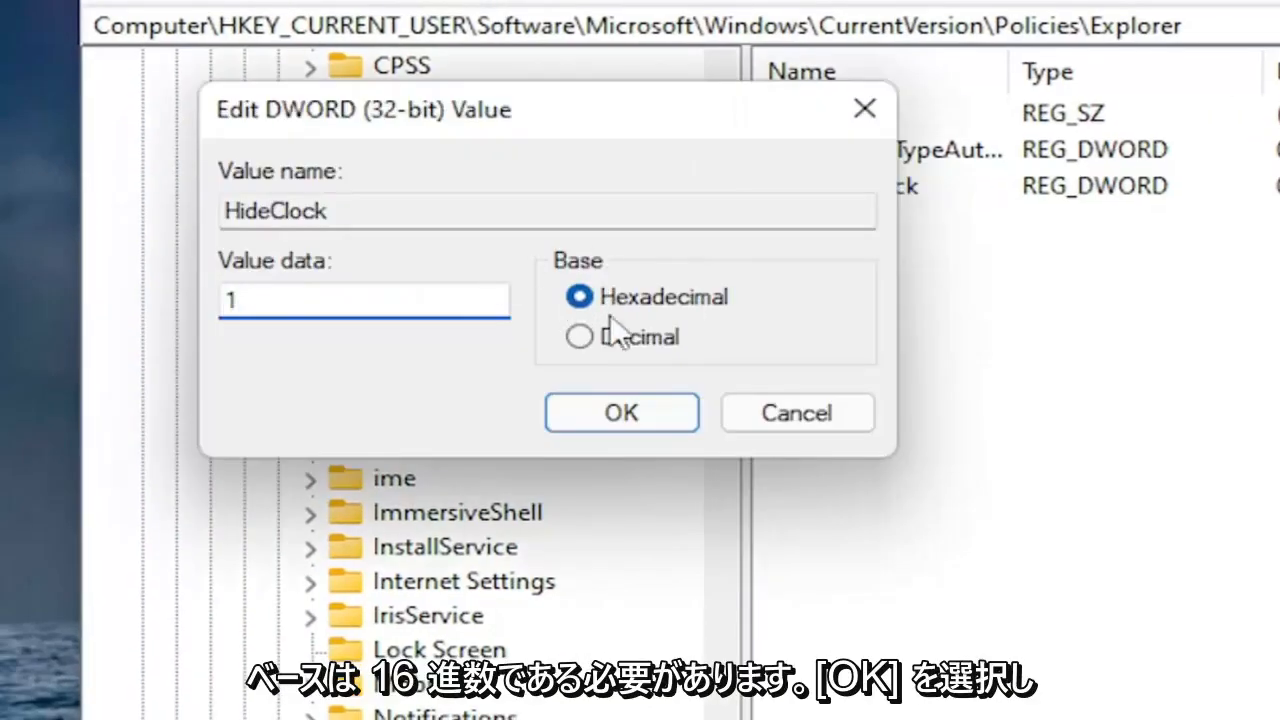
{"action": "left_click", "coordinate": [620, 412]}
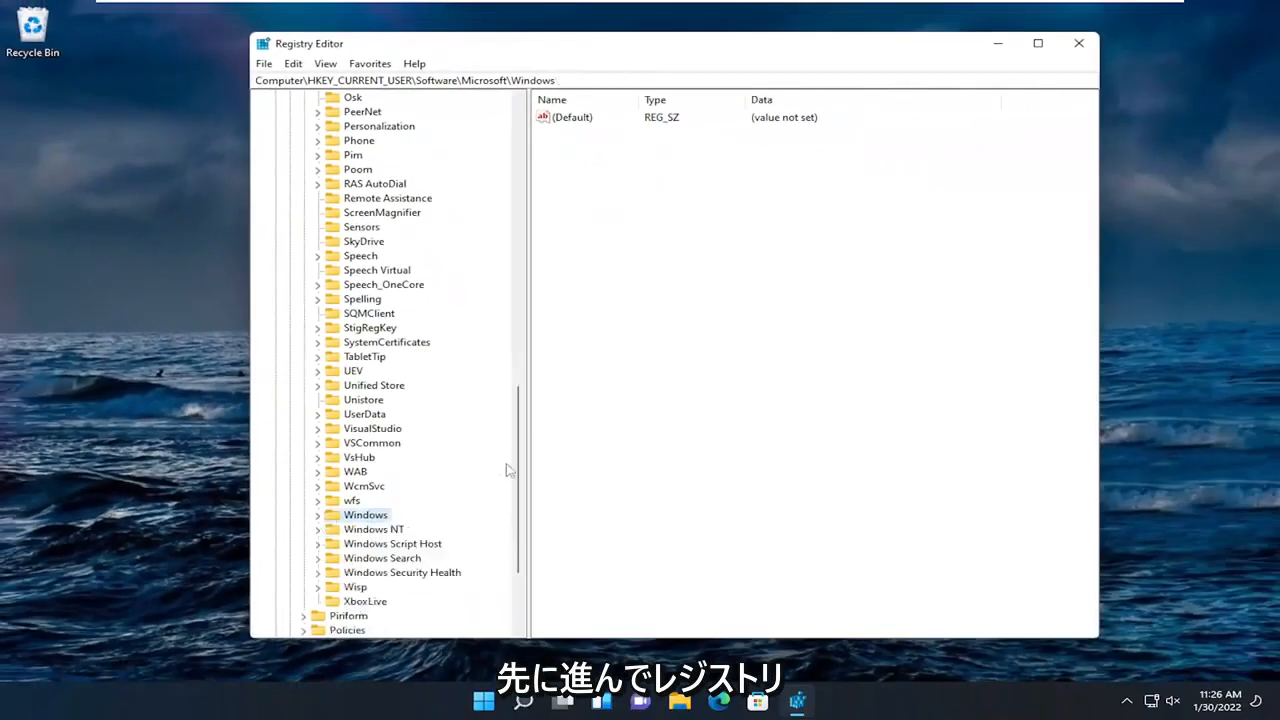
{"action": "left_click", "coordinate": [1078, 44]}
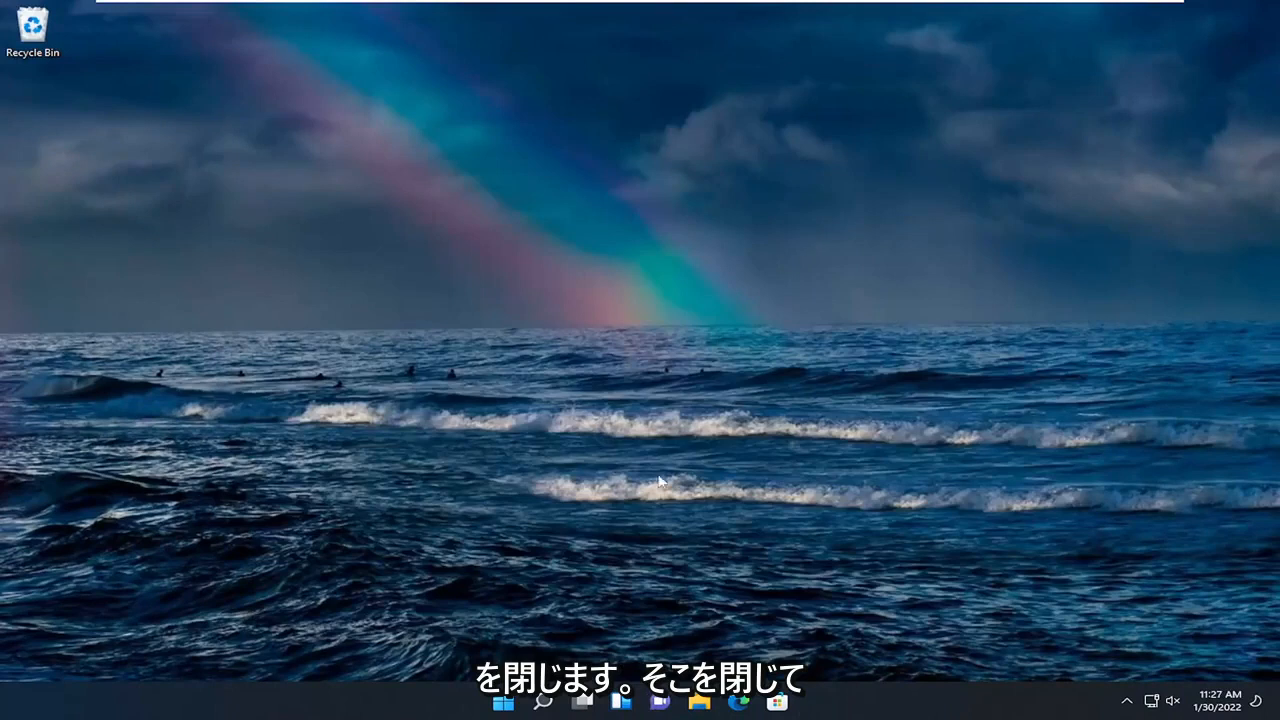